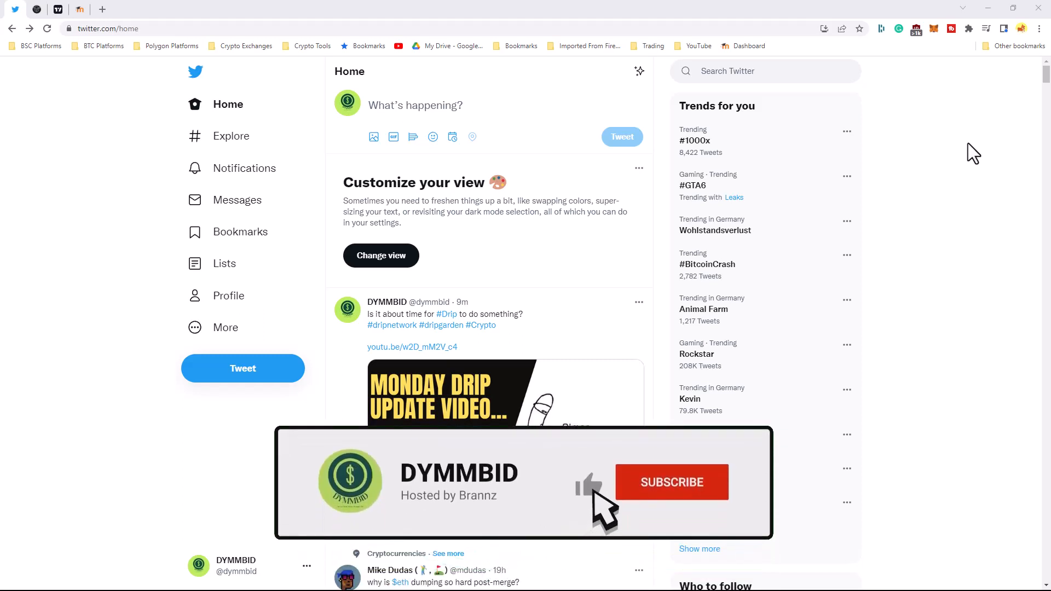
- Reply 'Great video Brannz. Keep them coming!' to the Brannz video tweet
click(671, 482)
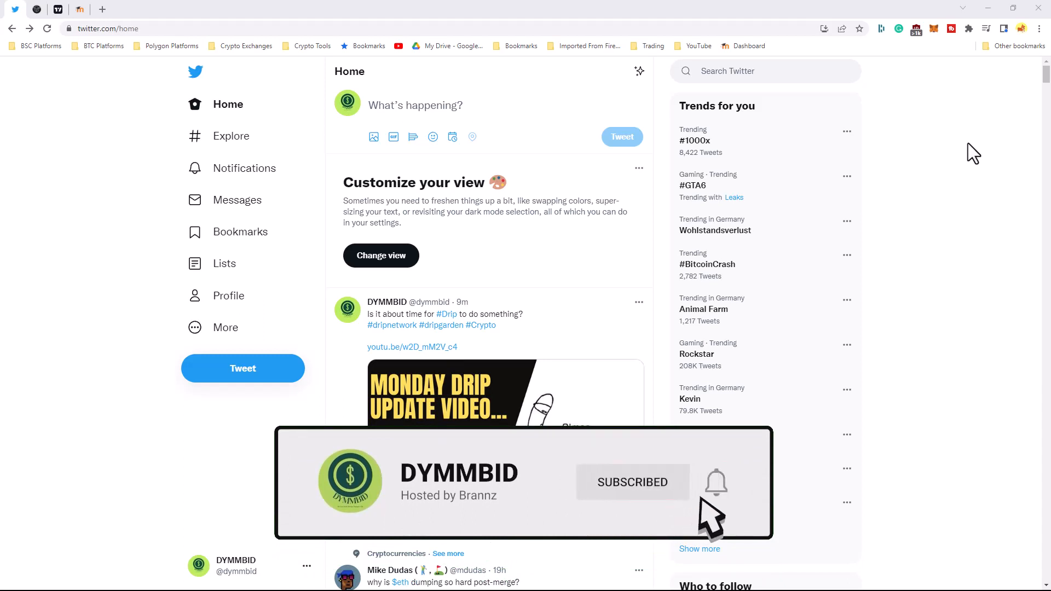
click(715, 481)
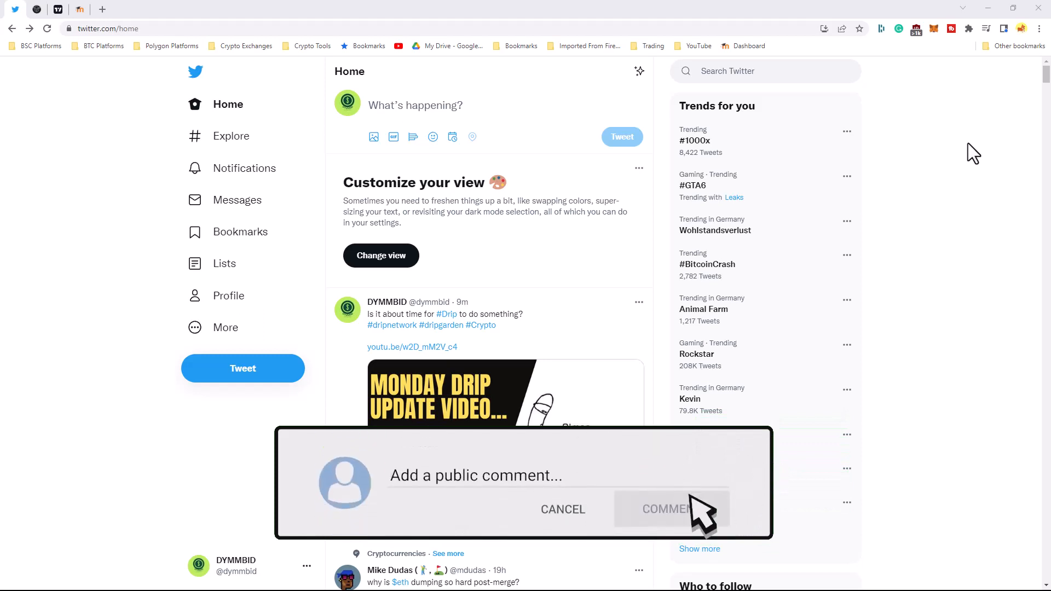
text(Great video Brannz. Keep them coming!)
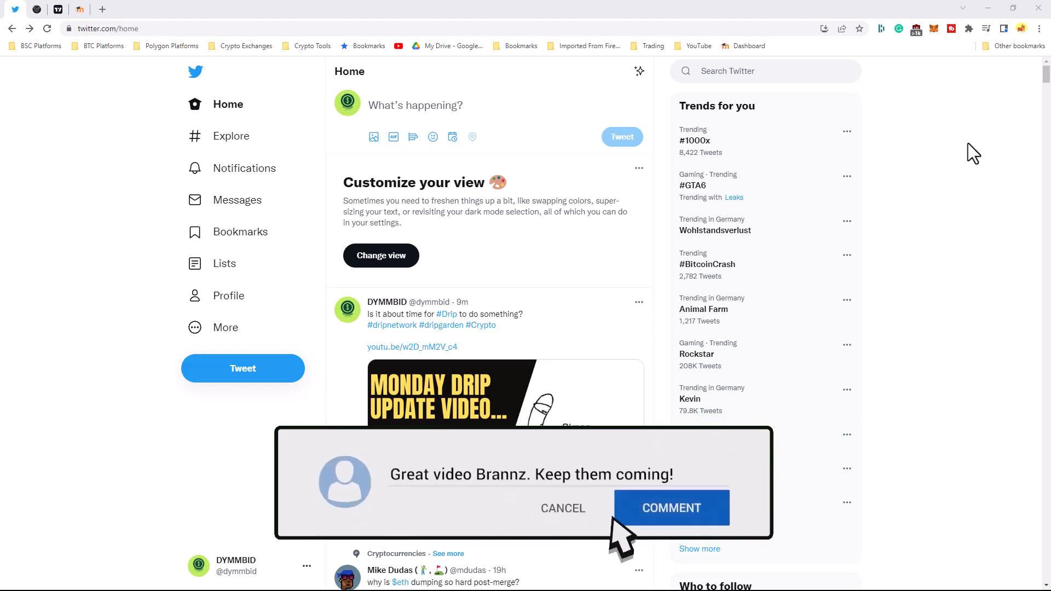
click(671, 507)
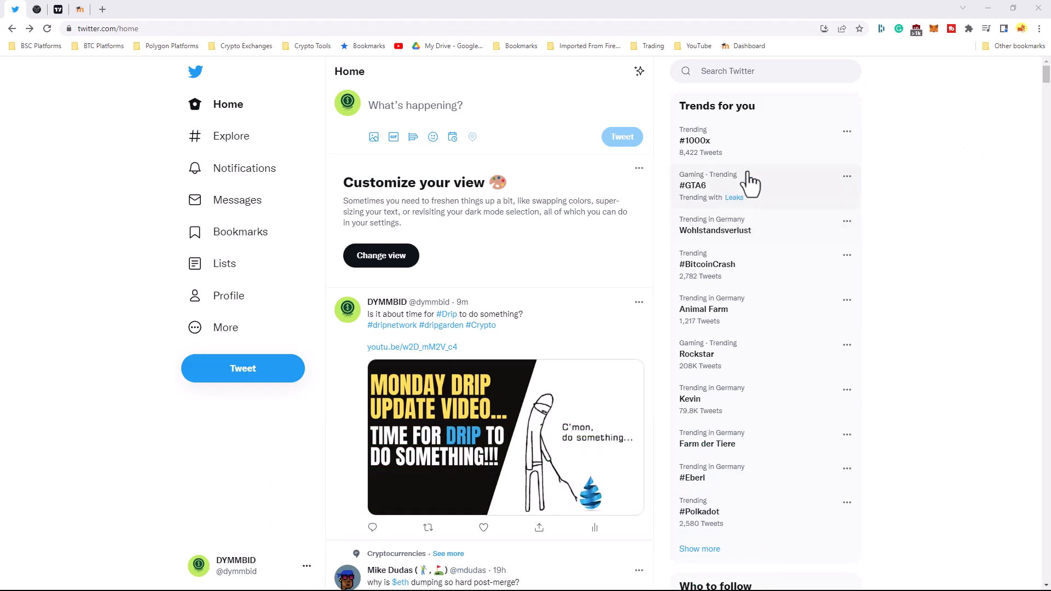
mouse_move(541, 317)
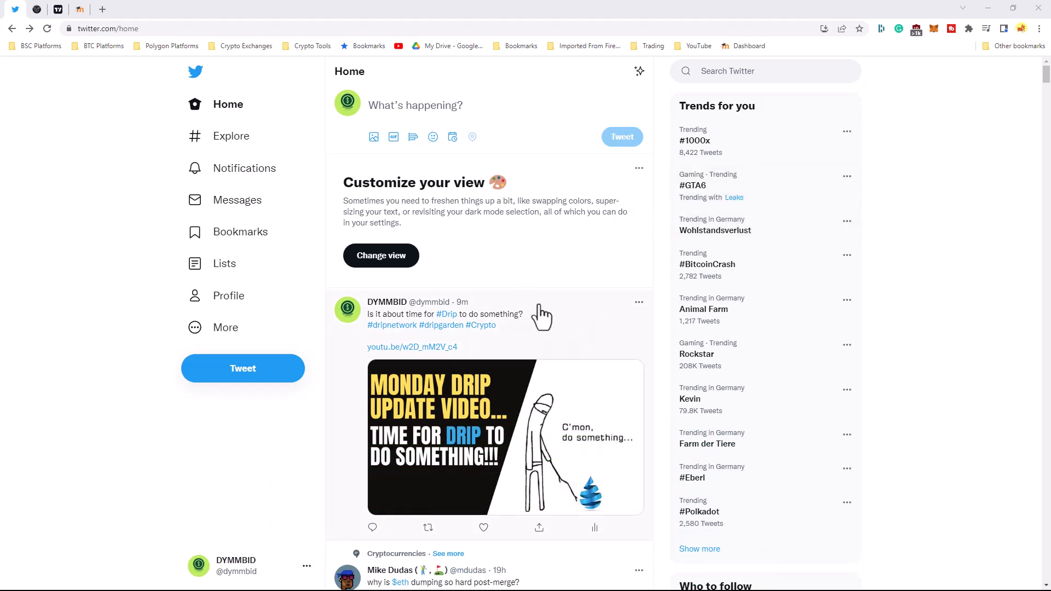
mouse_move(567, 302)
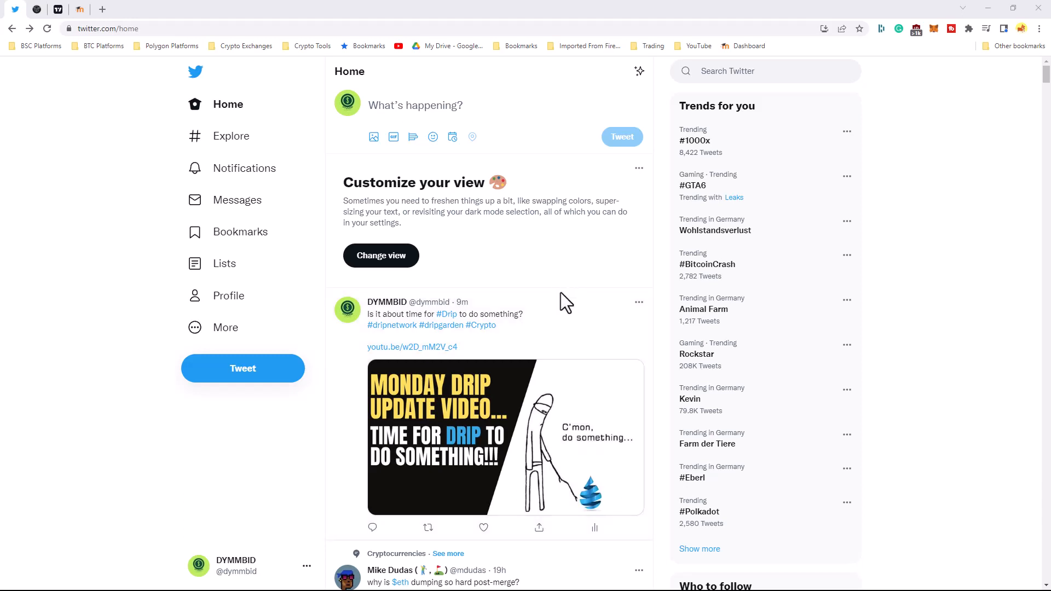
mouse_move(557, 275)
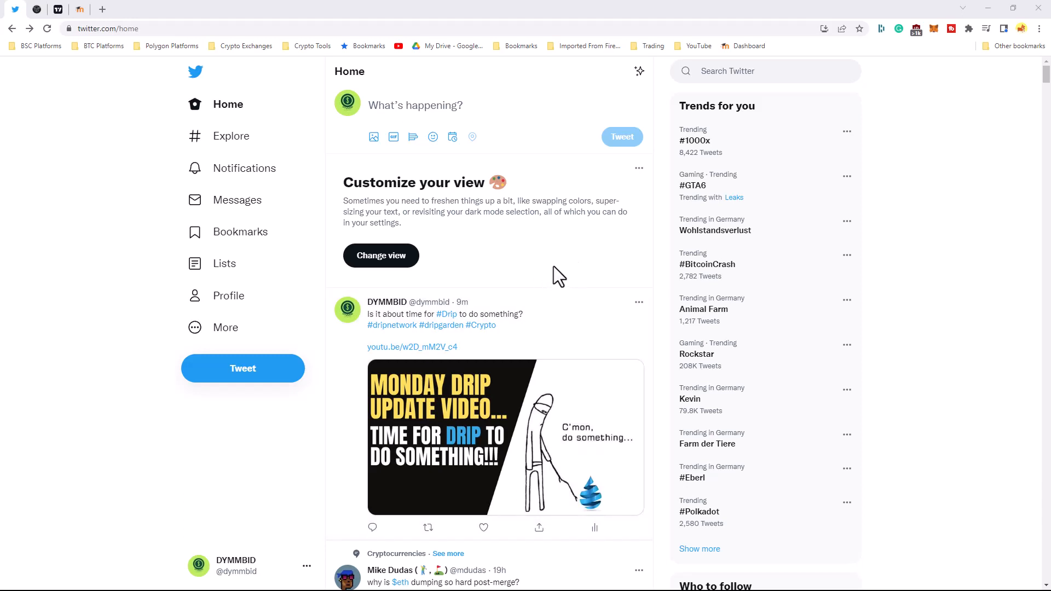
mouse_move(556, 286)
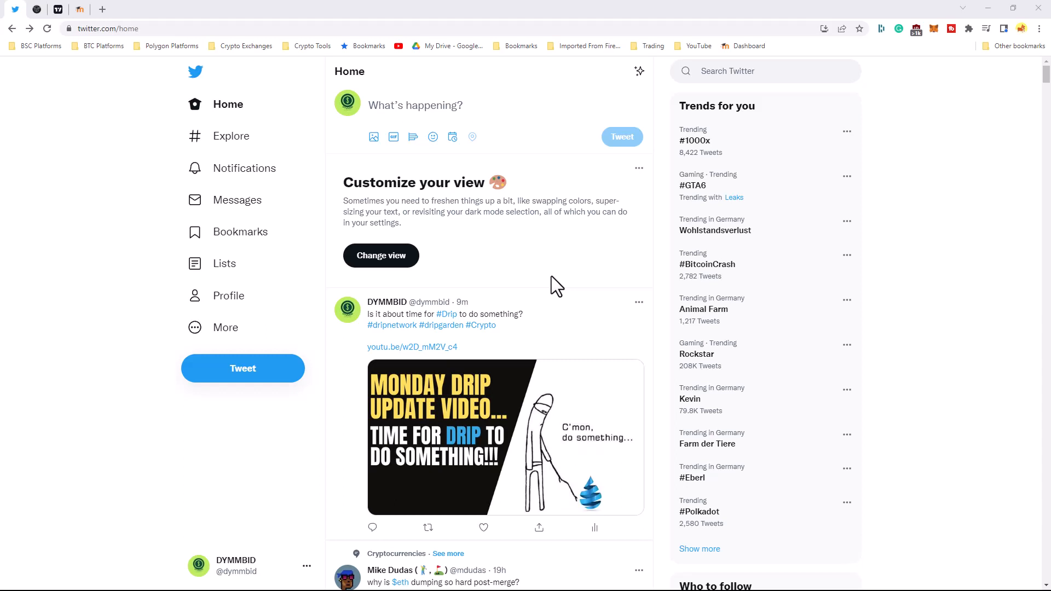
mouse_move(554, 325)
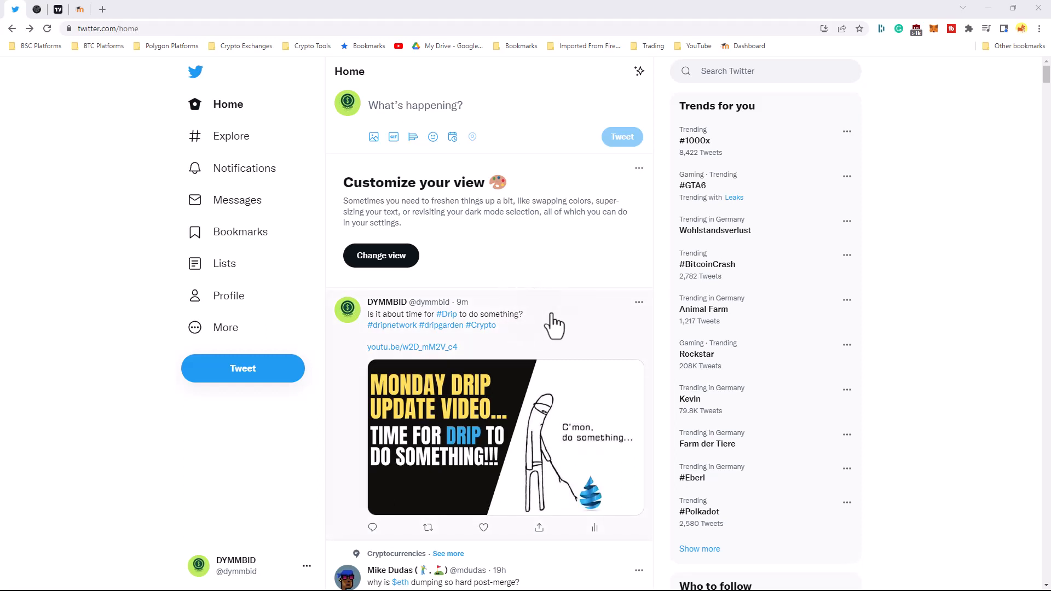
mouse_move(650, 302)
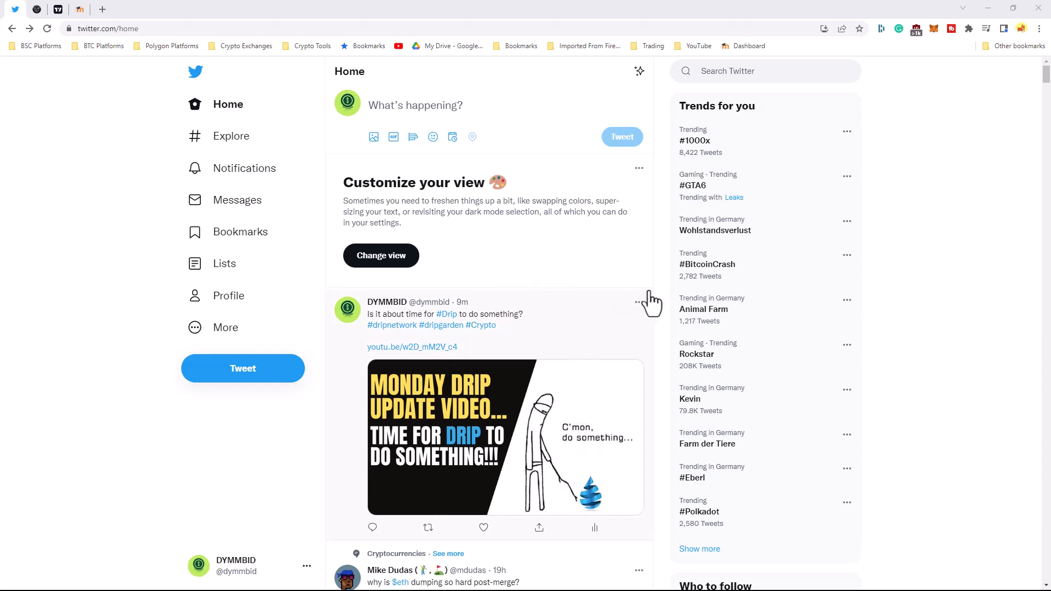
mouse_move(617, 289)
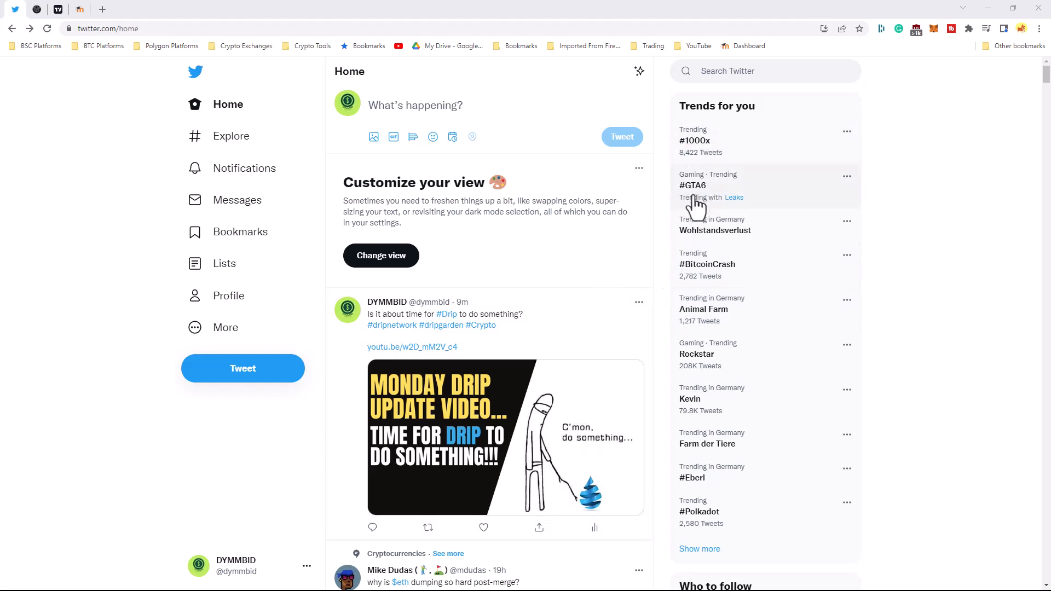
mouse_move(734, 255)
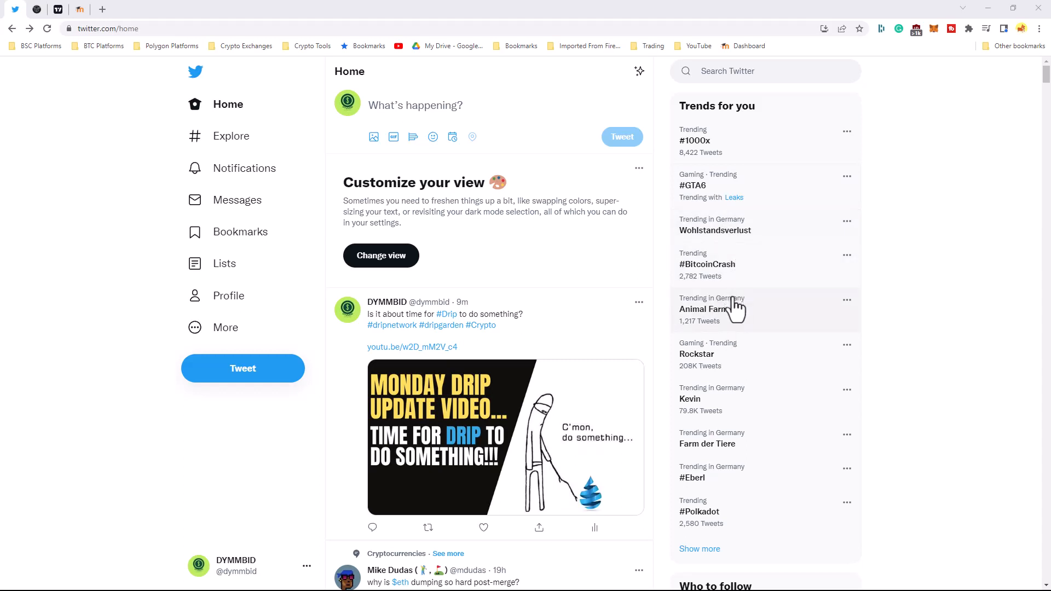
mouse_move(712, 332)
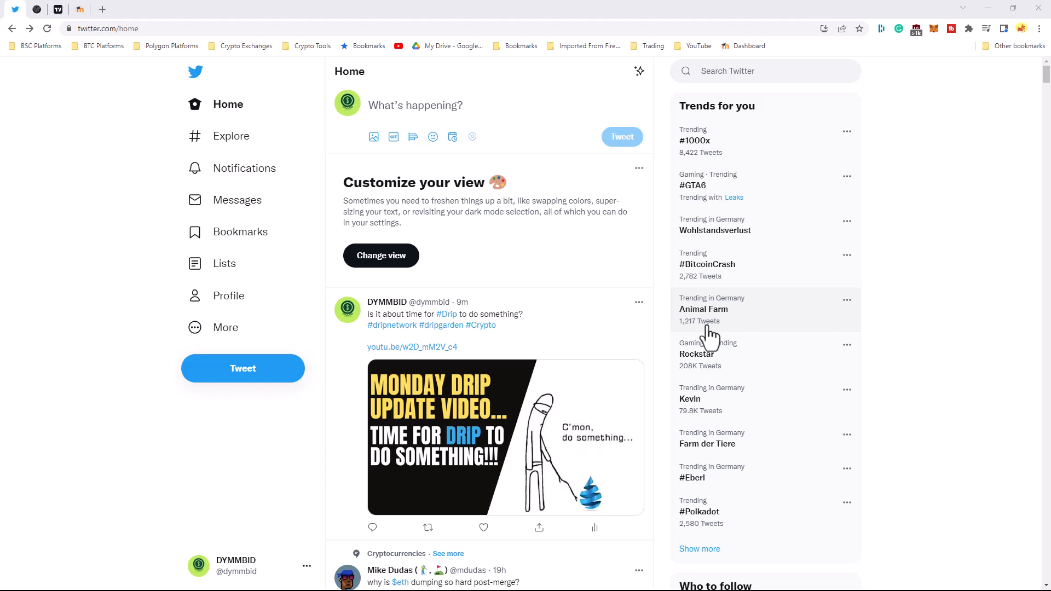
mouse_move(727, 315)
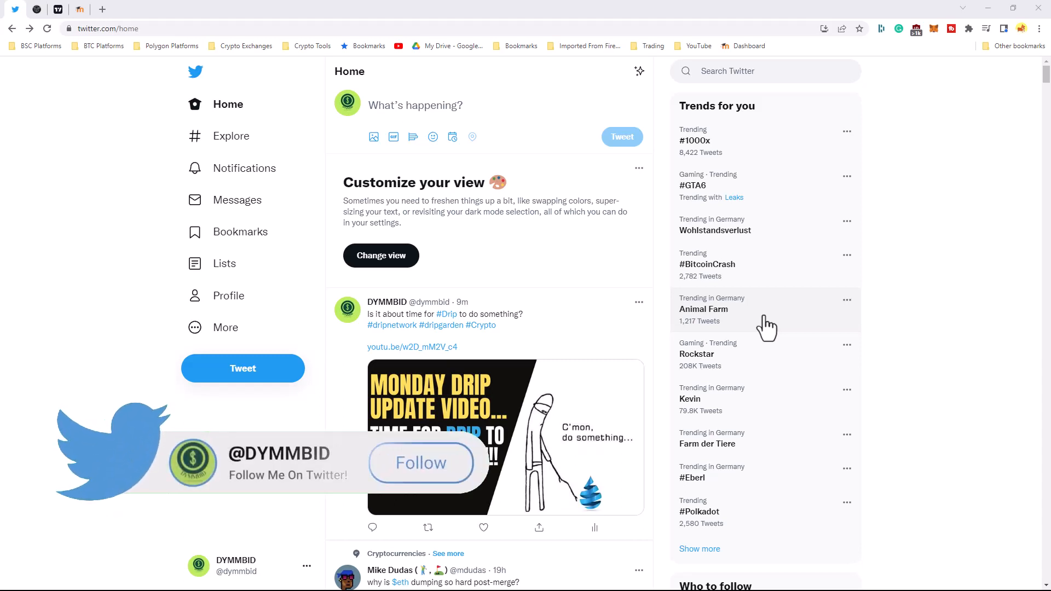
click(421, 462)
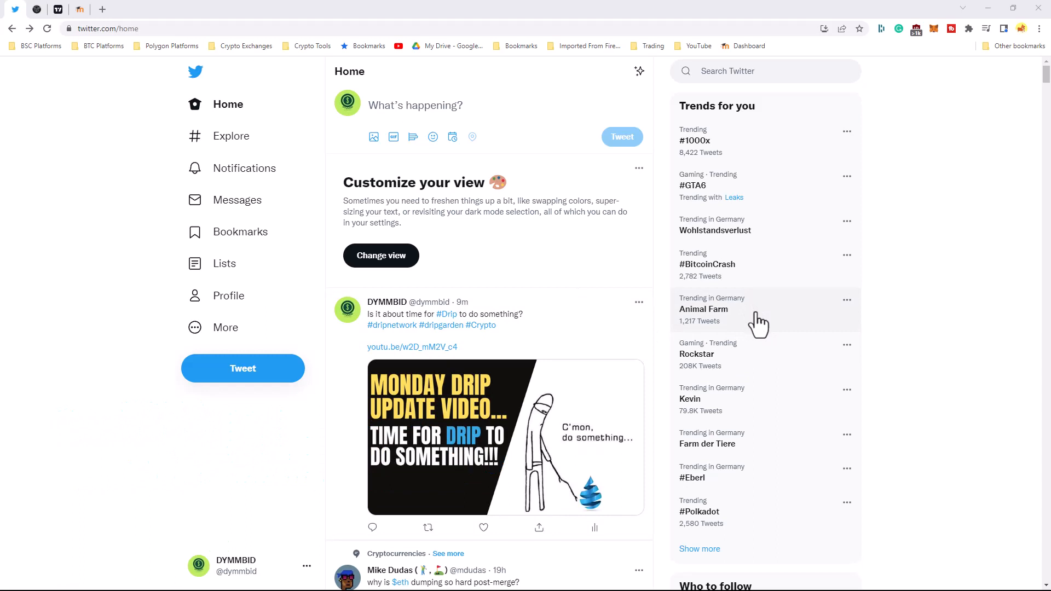
mouse_move(728, 321)
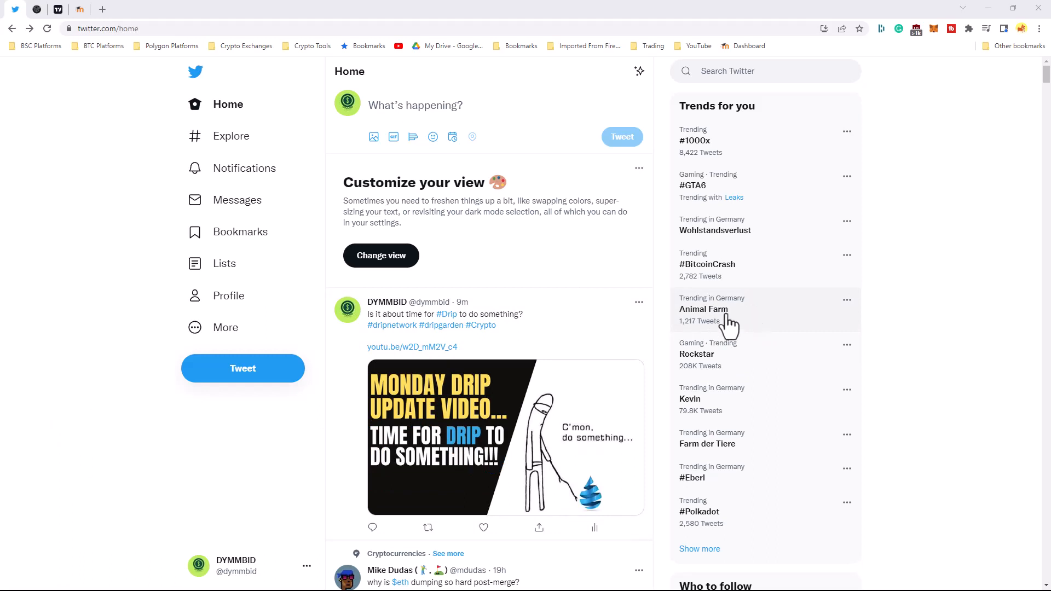
mouse_move(724, 325)
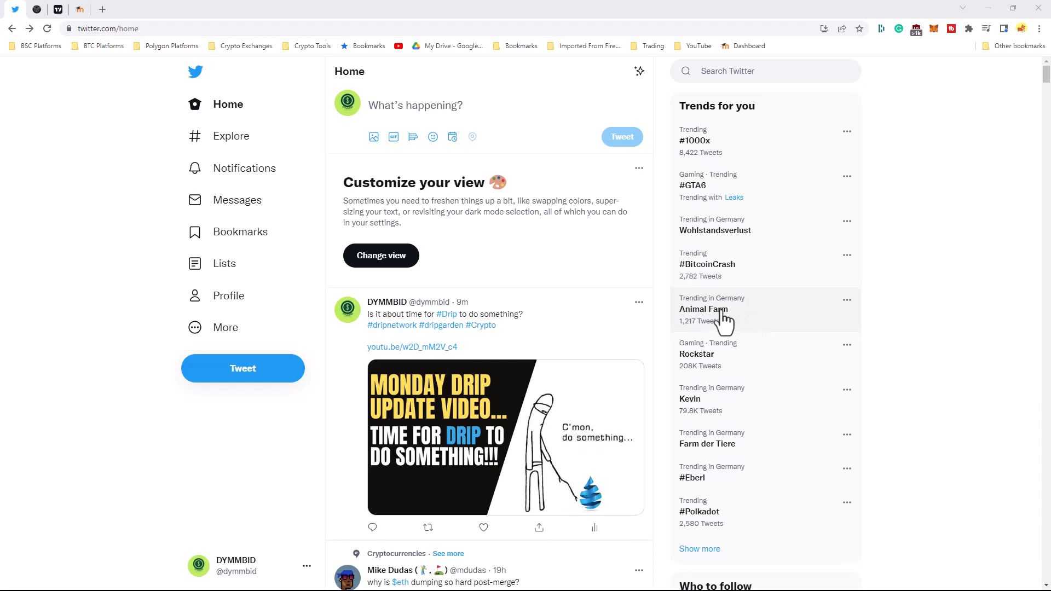
mouse_move(737, 320)
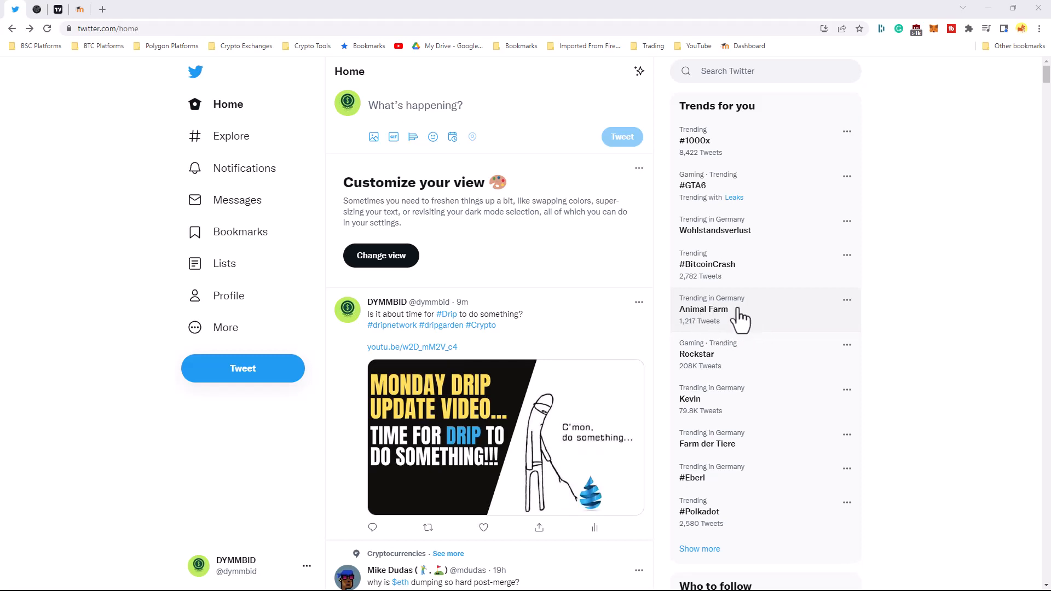
- Open the Animal Farm trend results and scroll down to CryptoDon's tweet
click(704, 309)
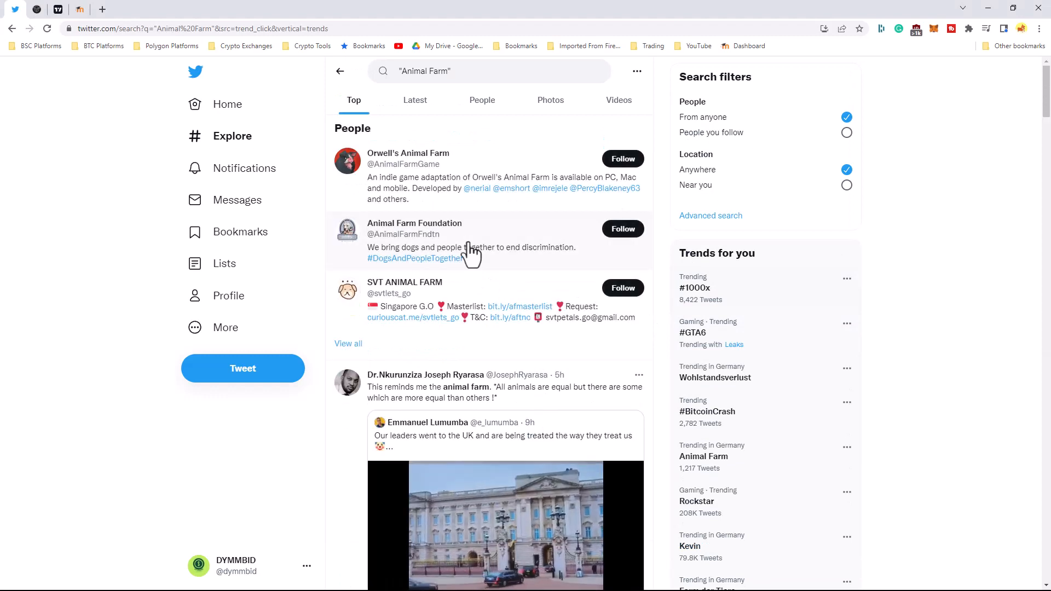
mouse_move(508, 194)
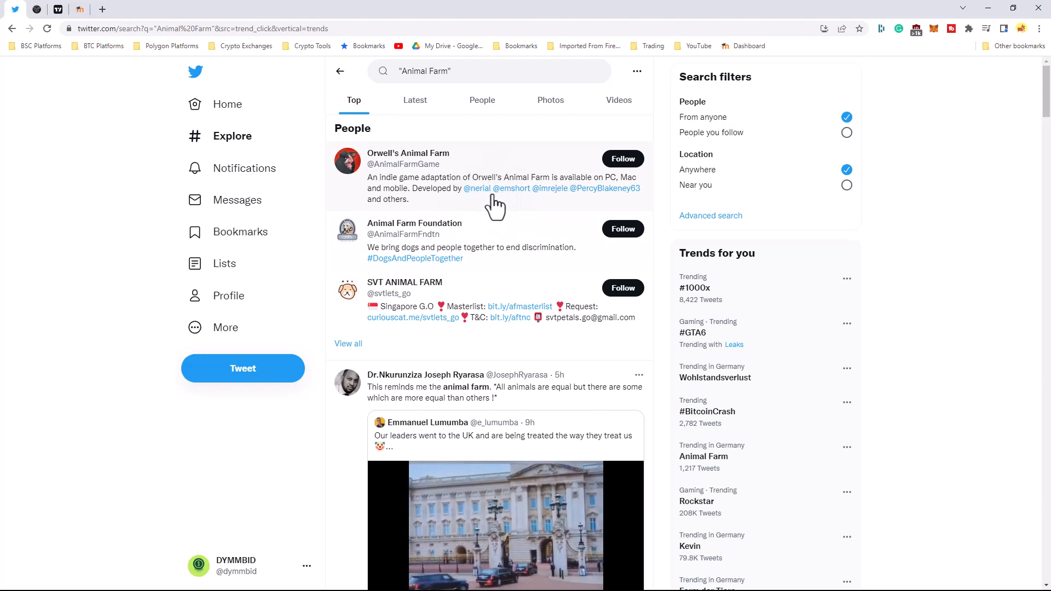
scroll(down, 3)
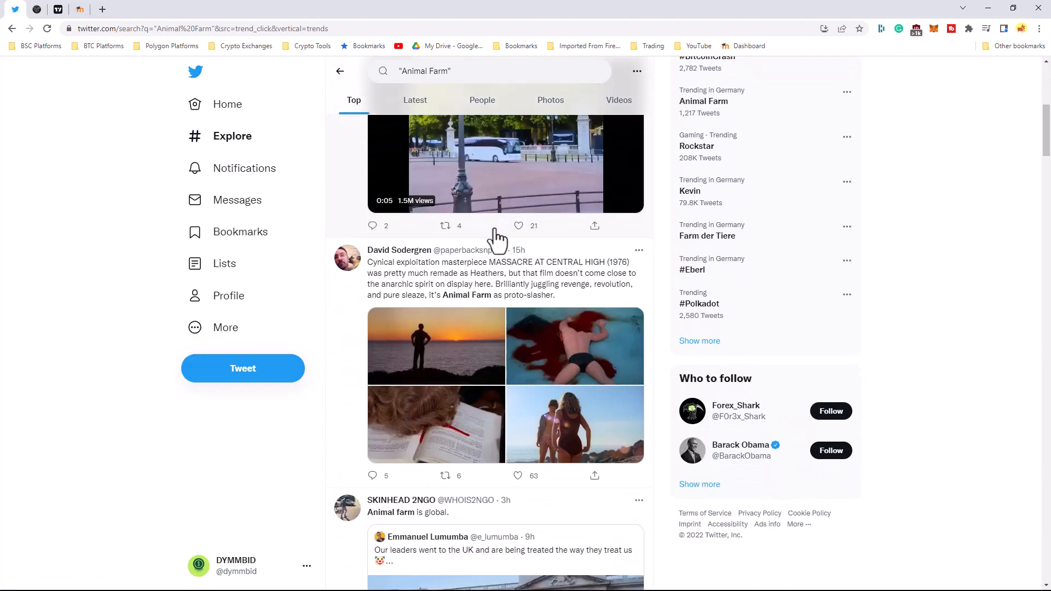
click(505, 194)
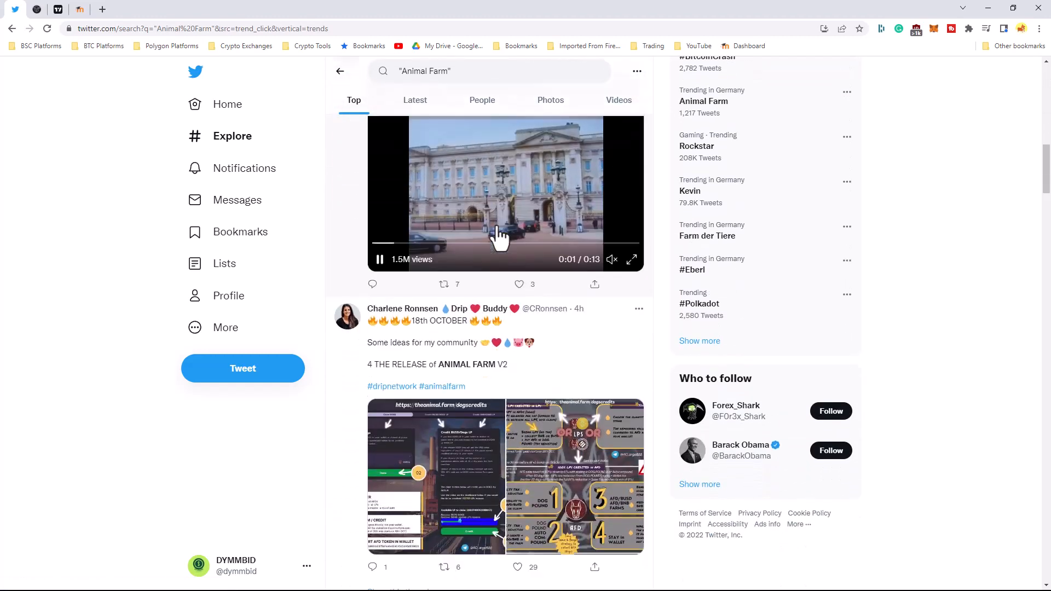
scroll(down, 3)
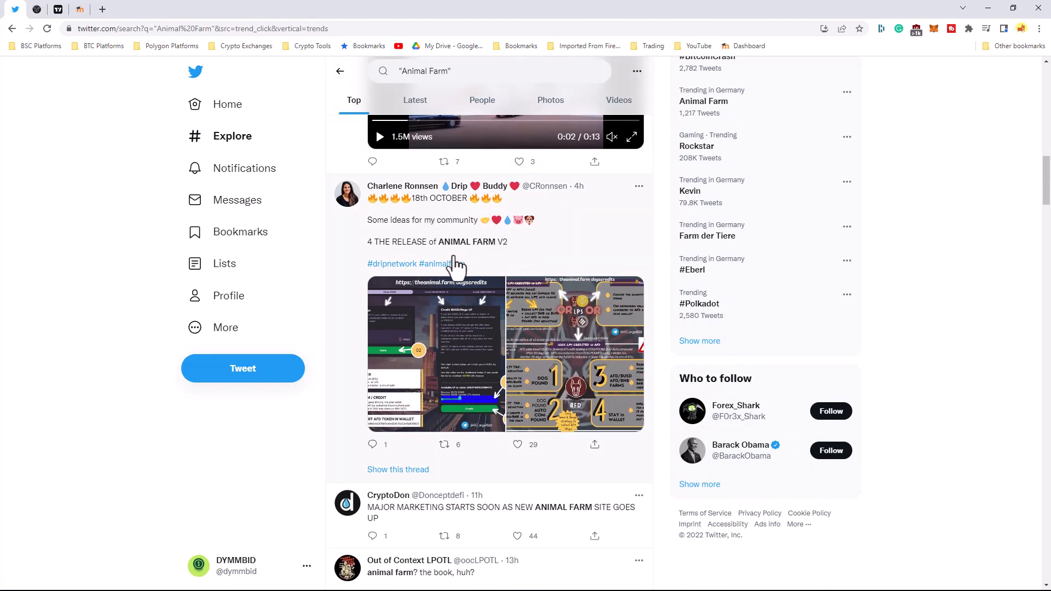
scroll(down, 3)
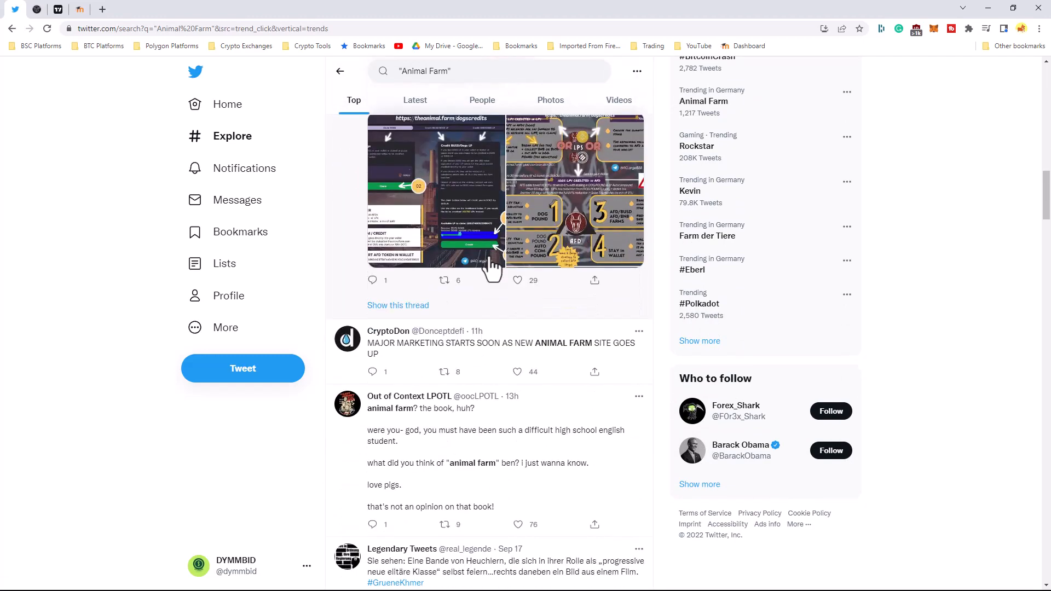
scroll(down, 3)
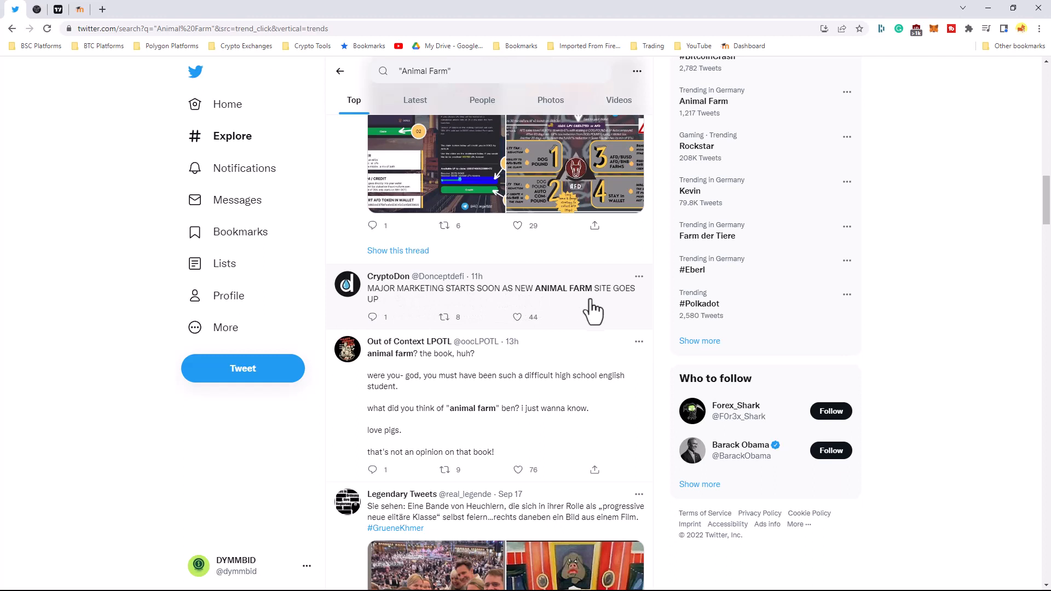
mouse_move(429, 308)
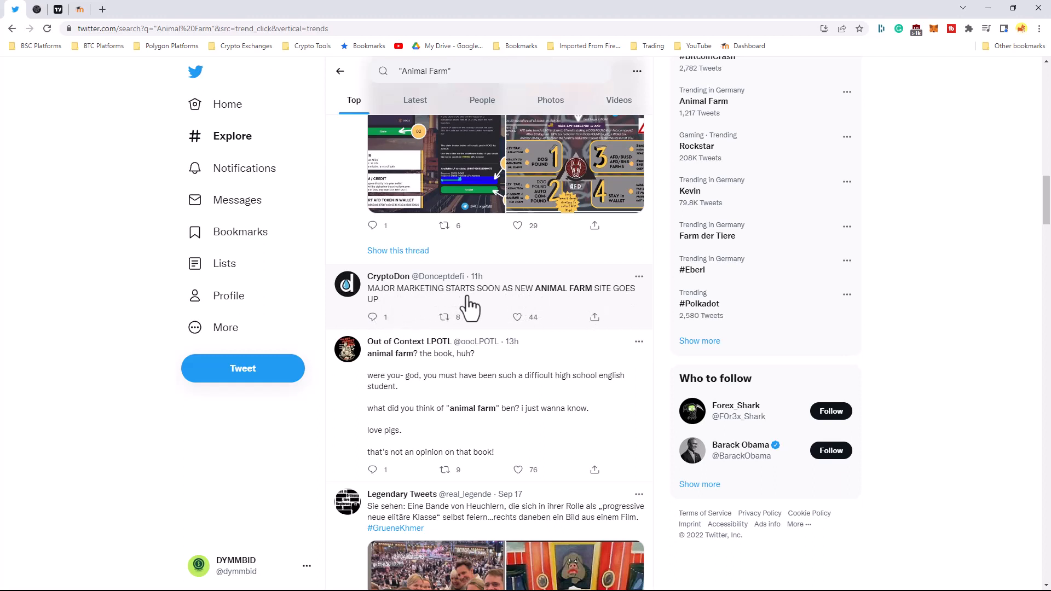
mouse_move(510, 299)
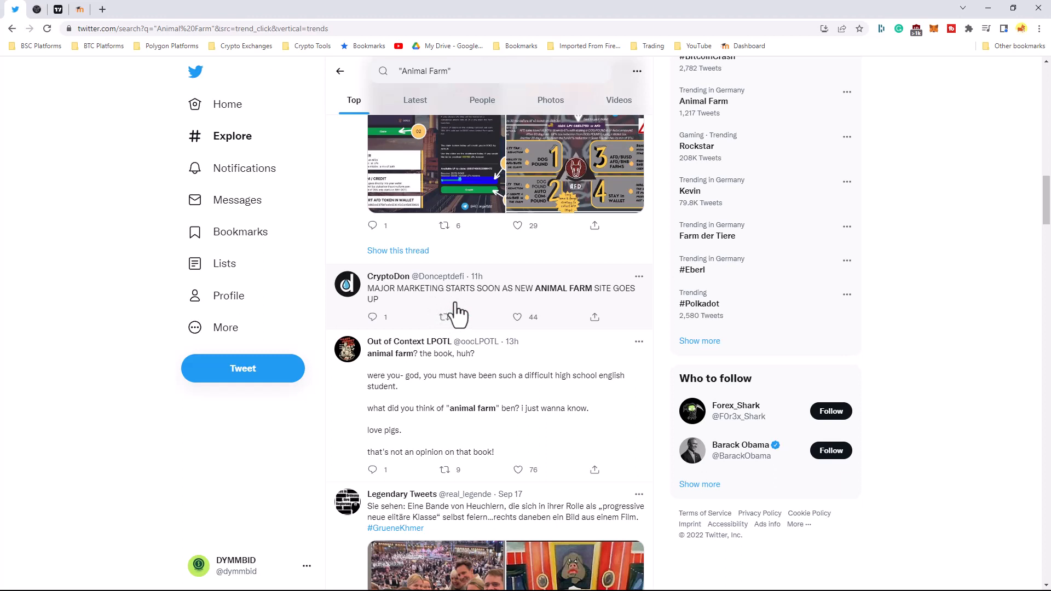
click(443, 316)
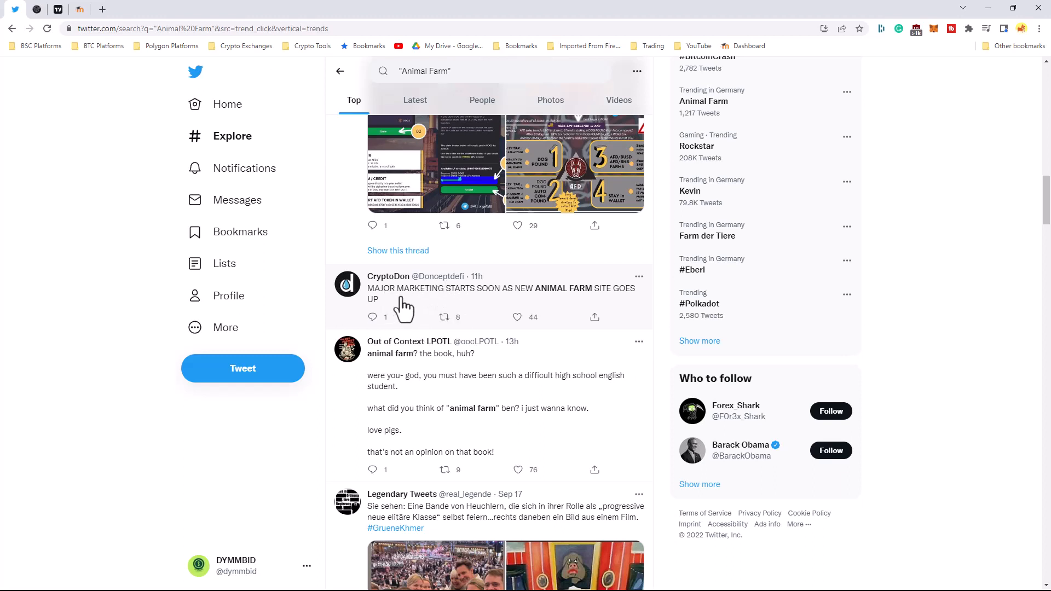
mouse_move(539, 305)
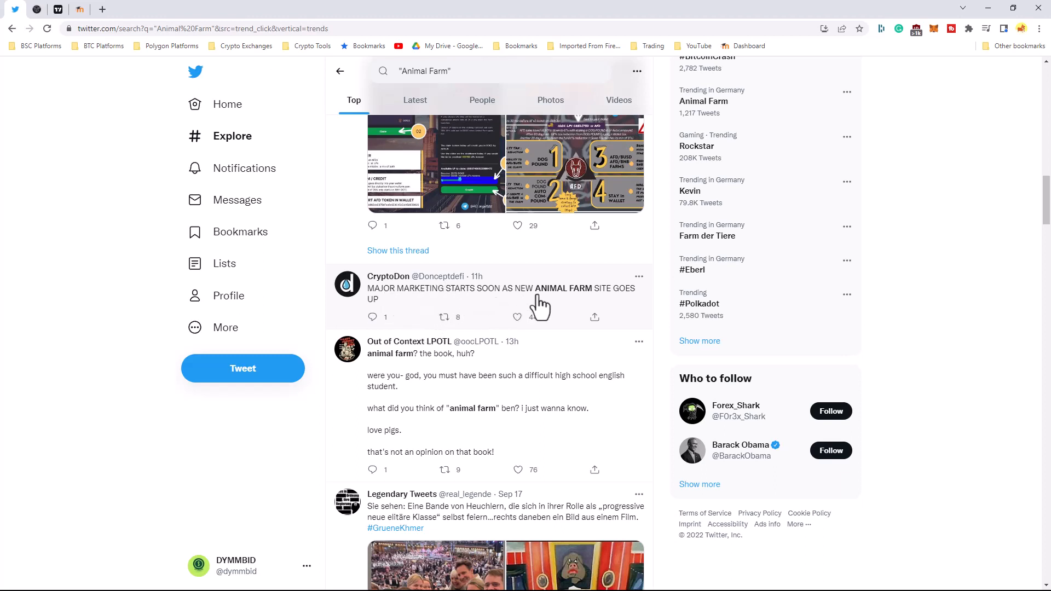
click(517, 317)
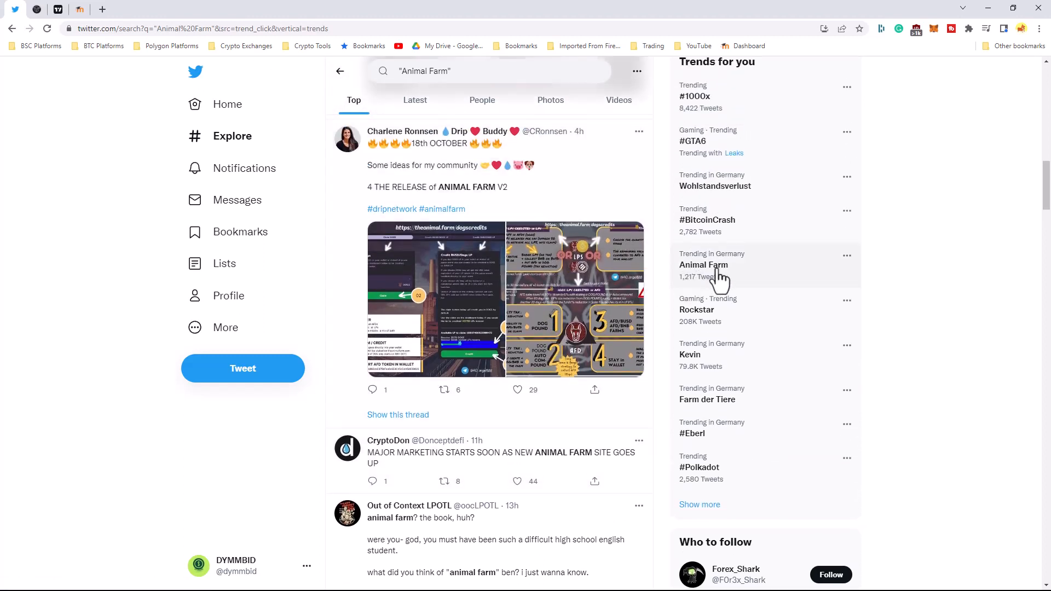
mouse_move(597, 285)
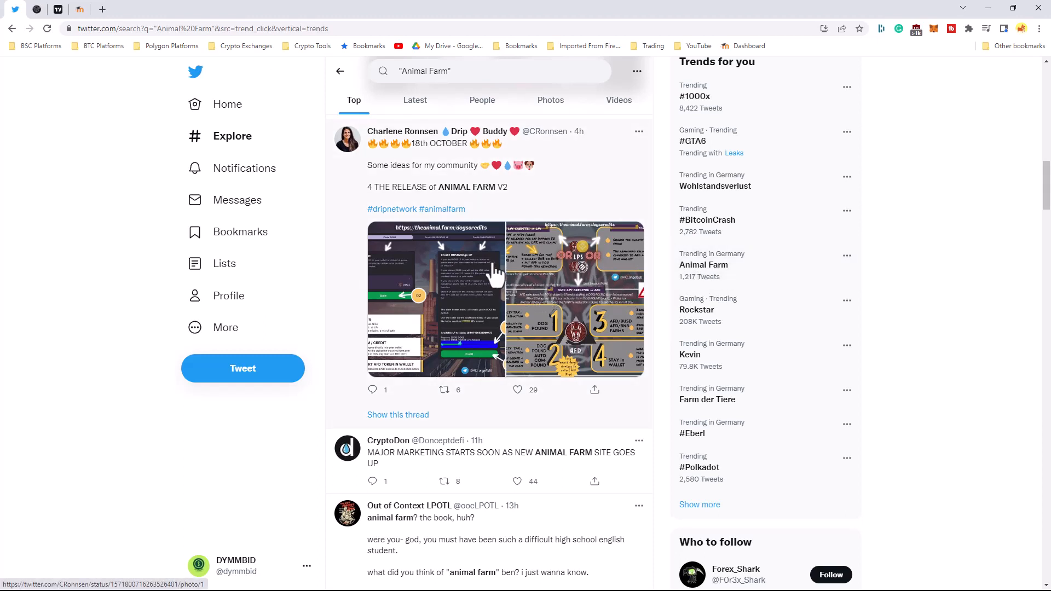
mouse_move(492, 218)
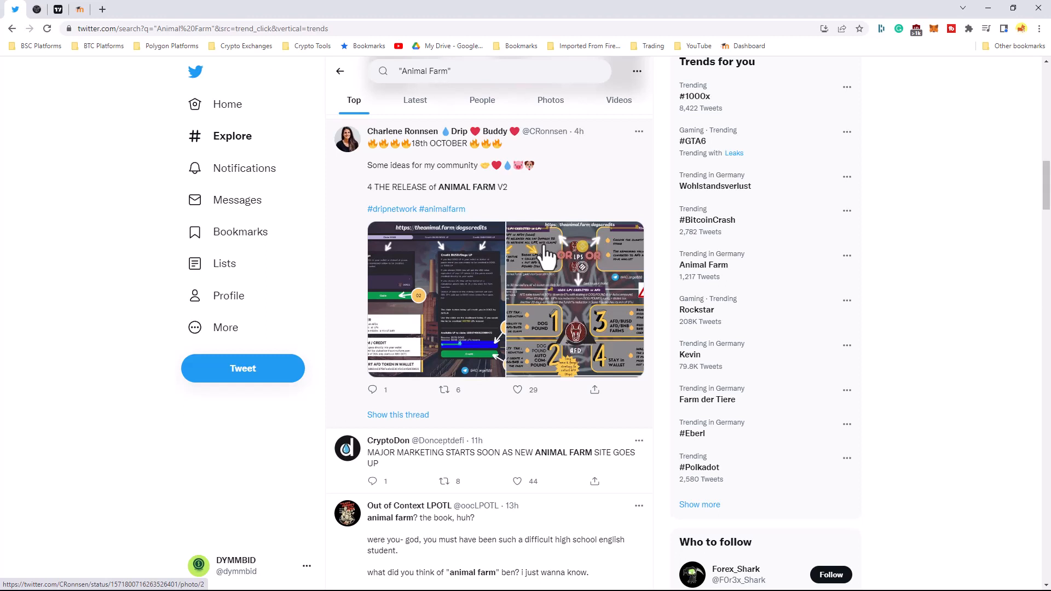
scroll(down, 3)
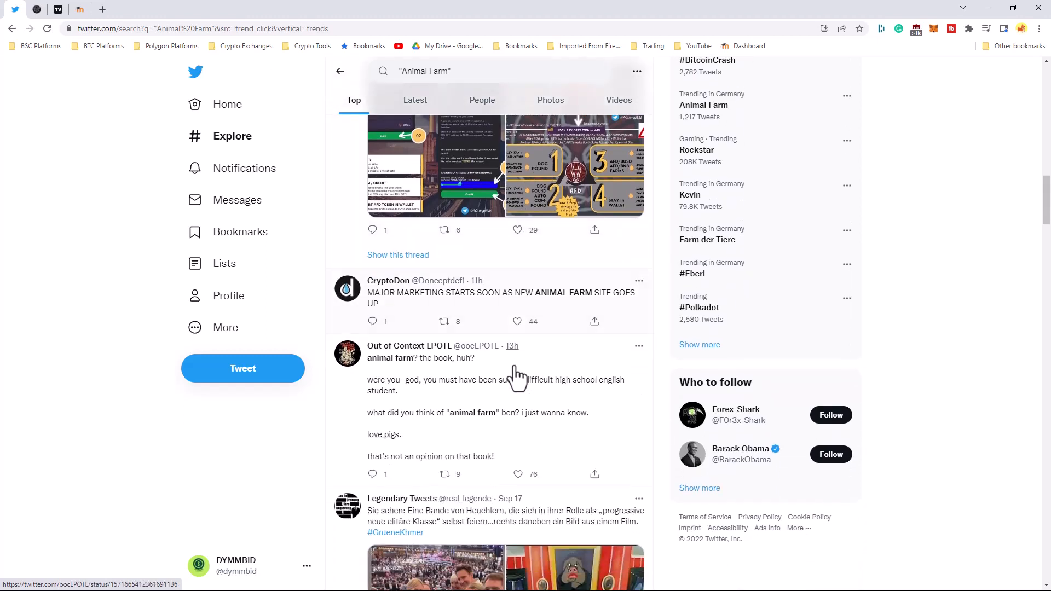
scroll(up, 3)
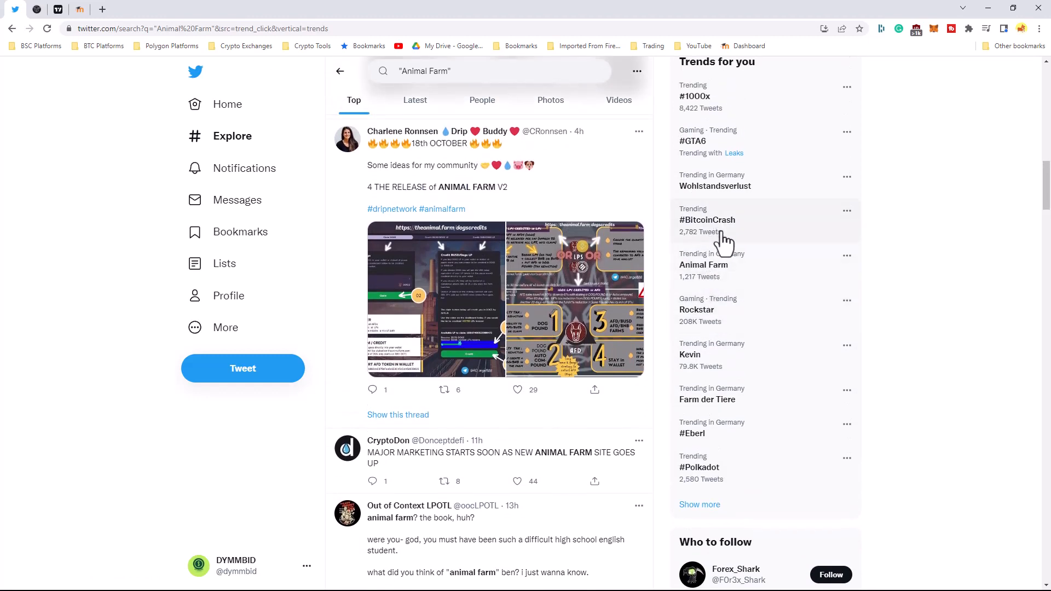
scroll(down, 3)
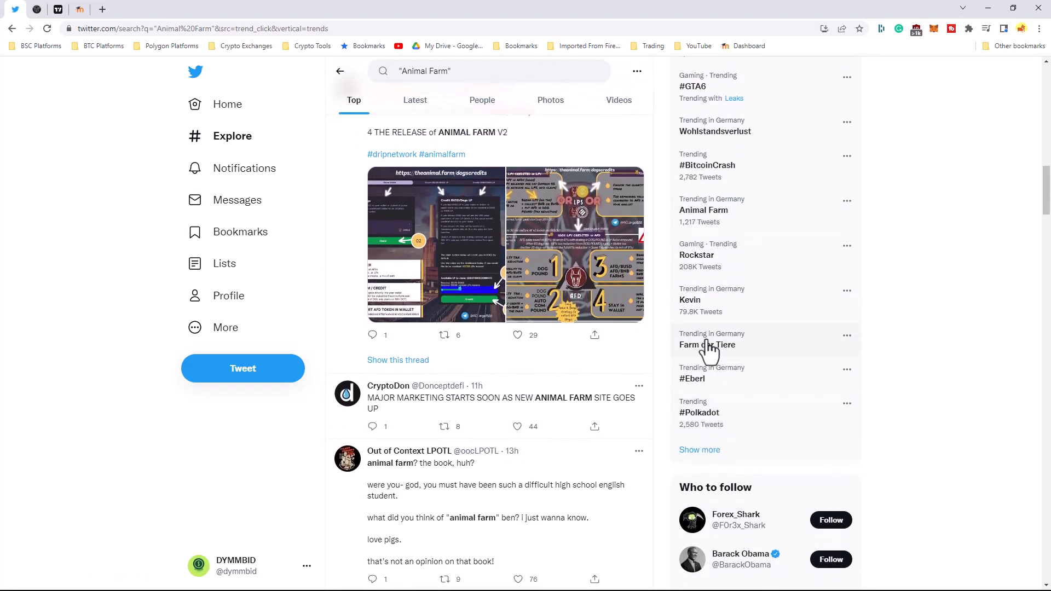
scroll(down, 3)
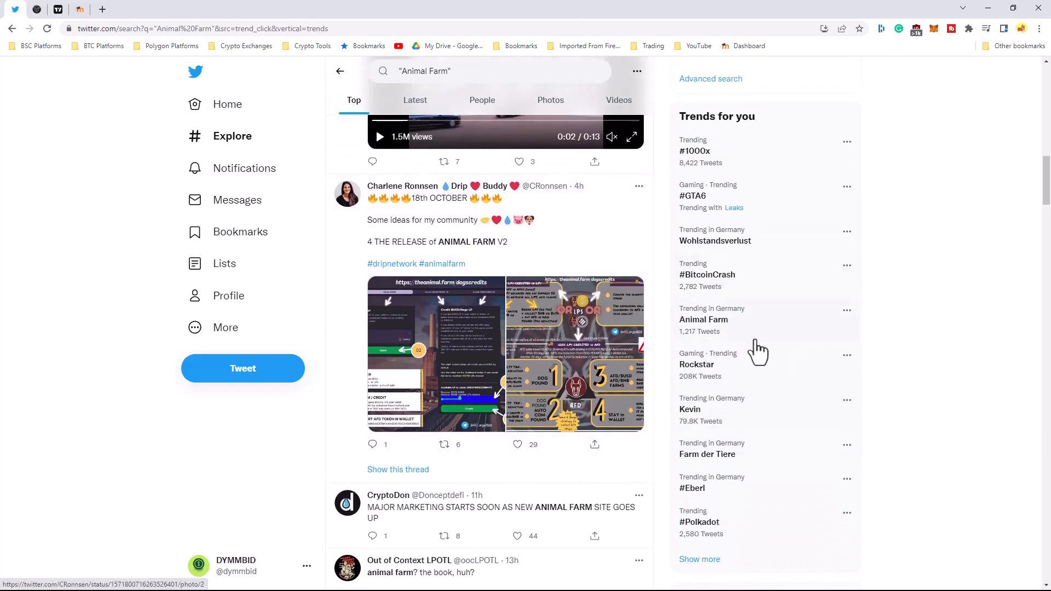
scroll(down, 3)
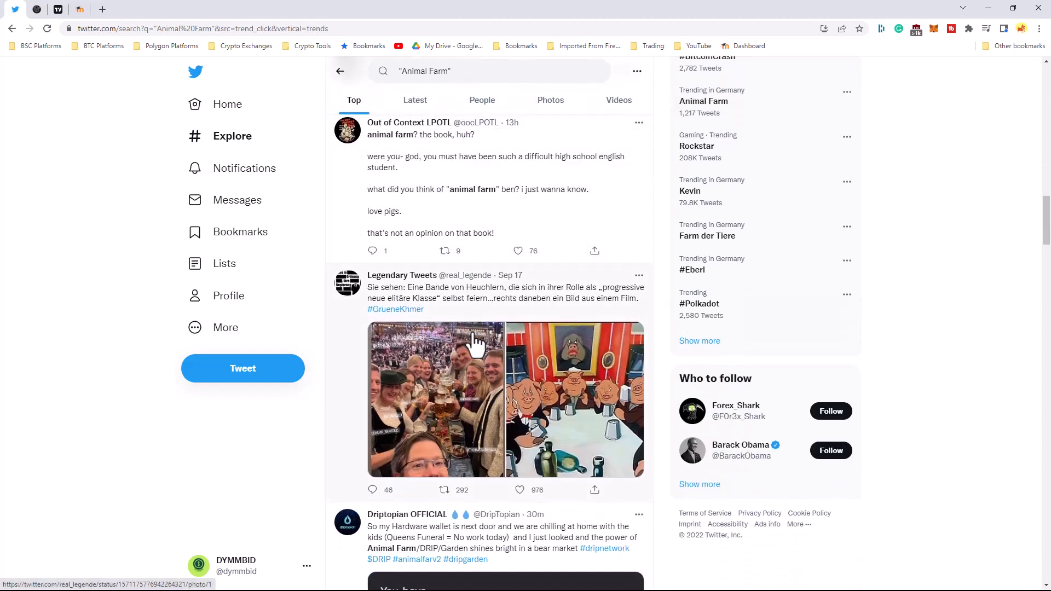
scroll(down, 3)
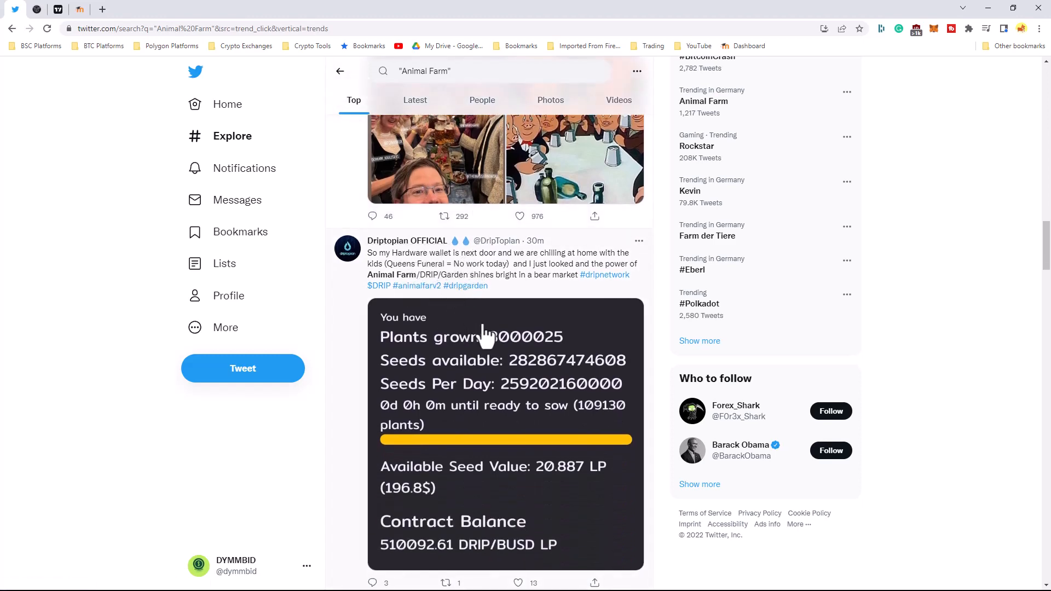
scroll(down, 3)
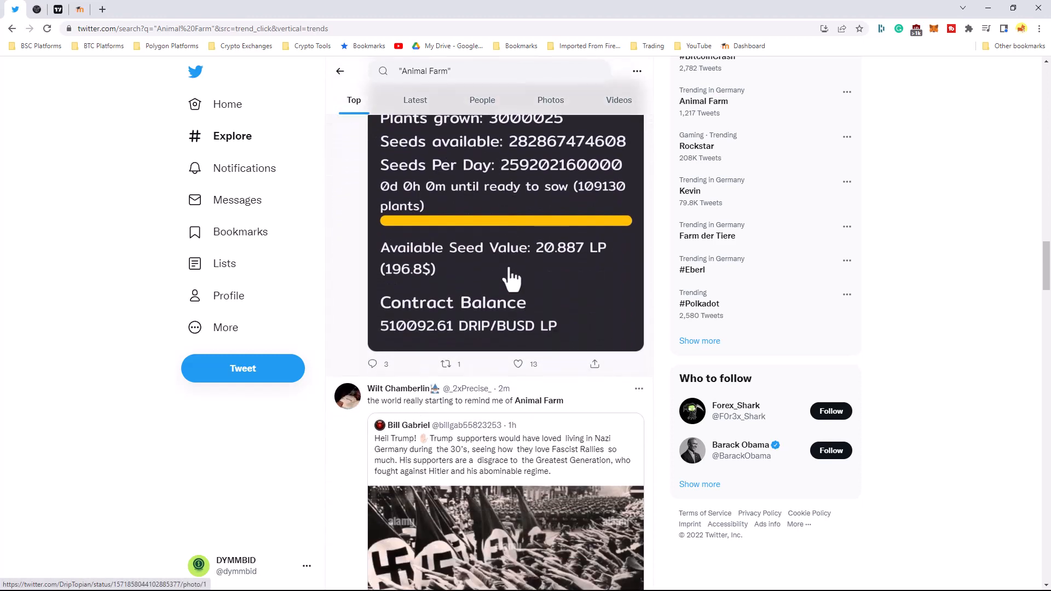
scroll(down, 3)
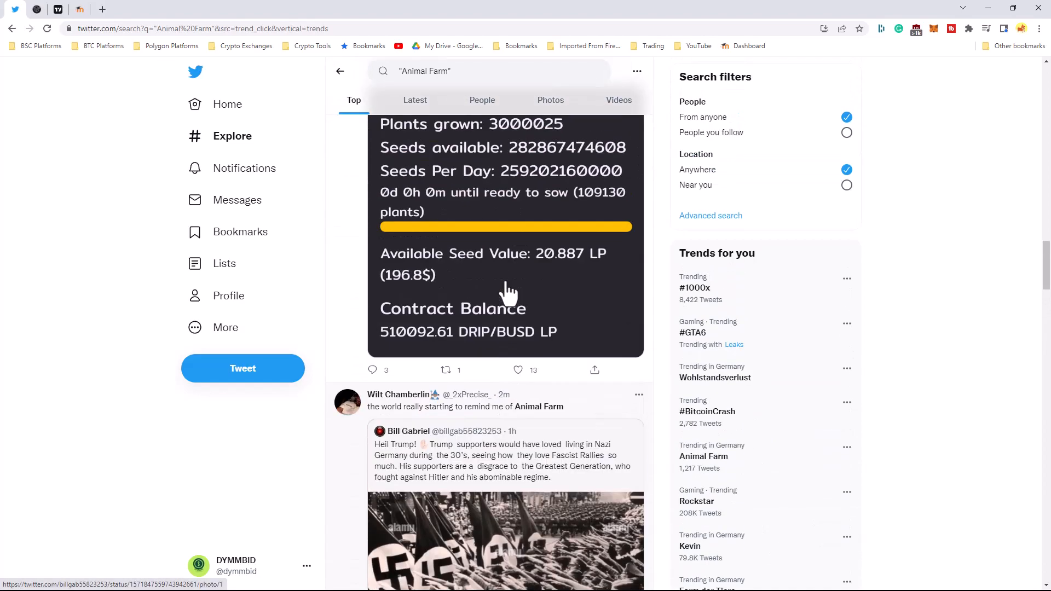
scroll(down, 3)
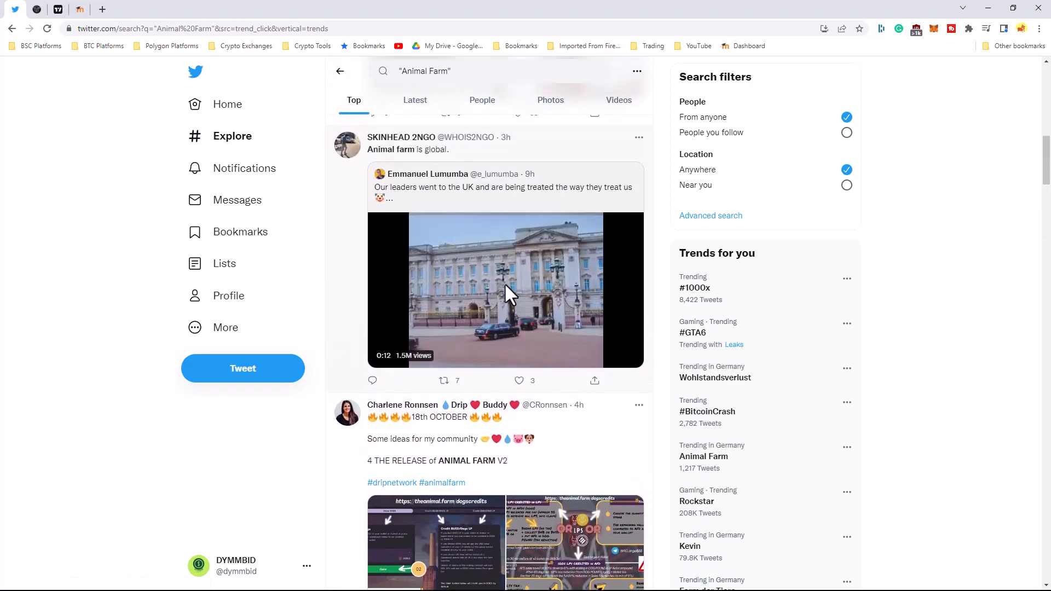
scroll(down, 3)
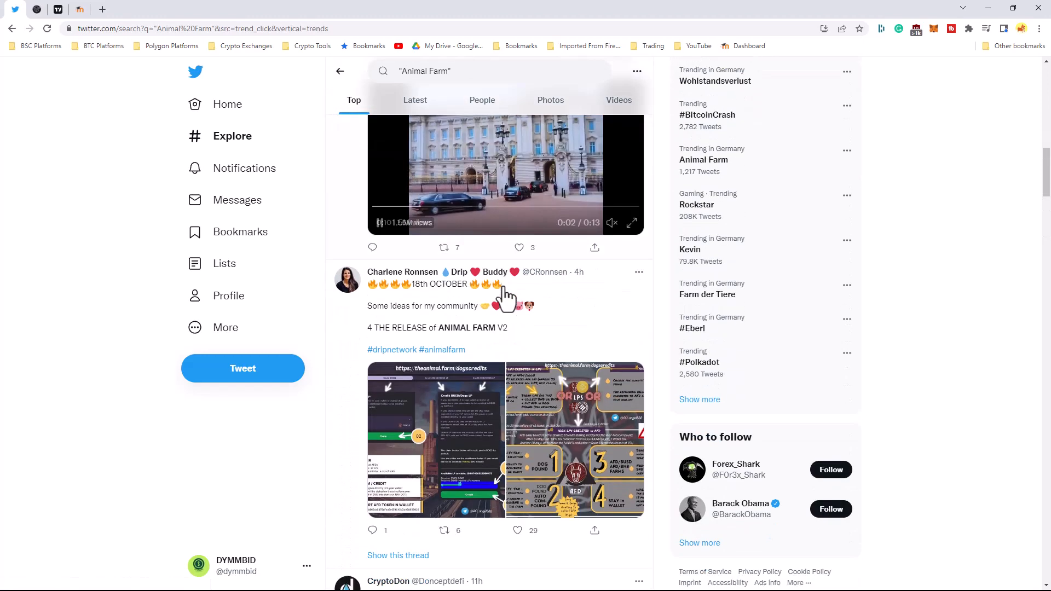
scroll(down, 3)
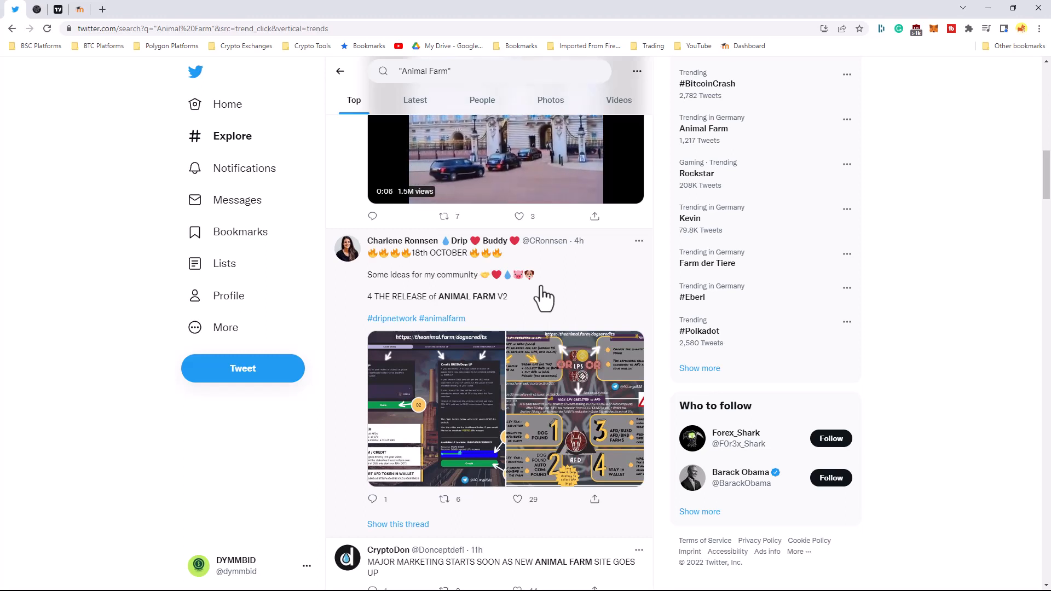
mouse_move(553, 290)
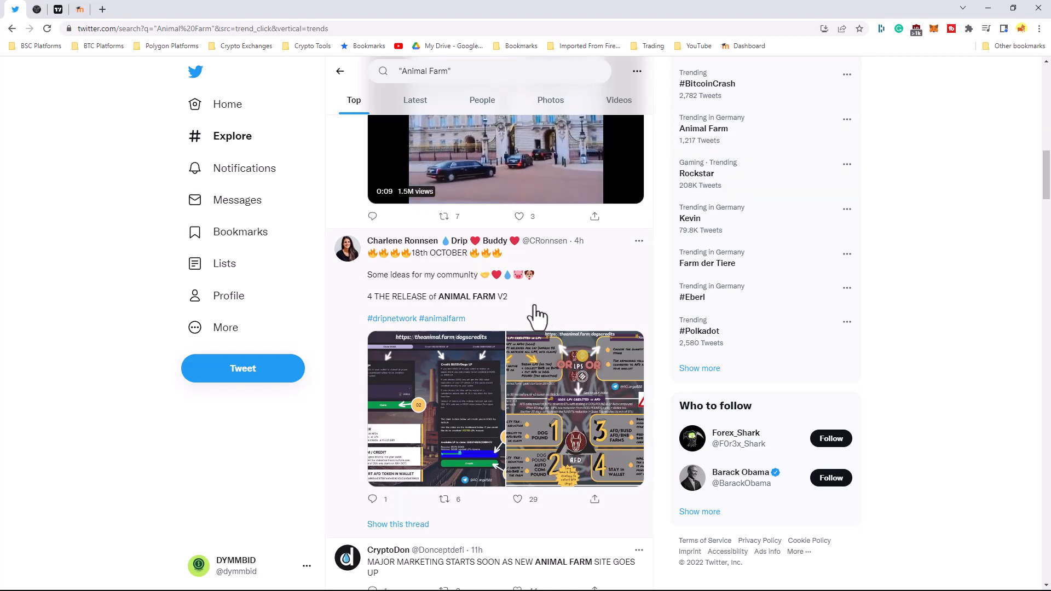
- Retweet CryptoDon's Animal Farm marketing tweet, raising its retweet count to 9
scroll(down, 3)
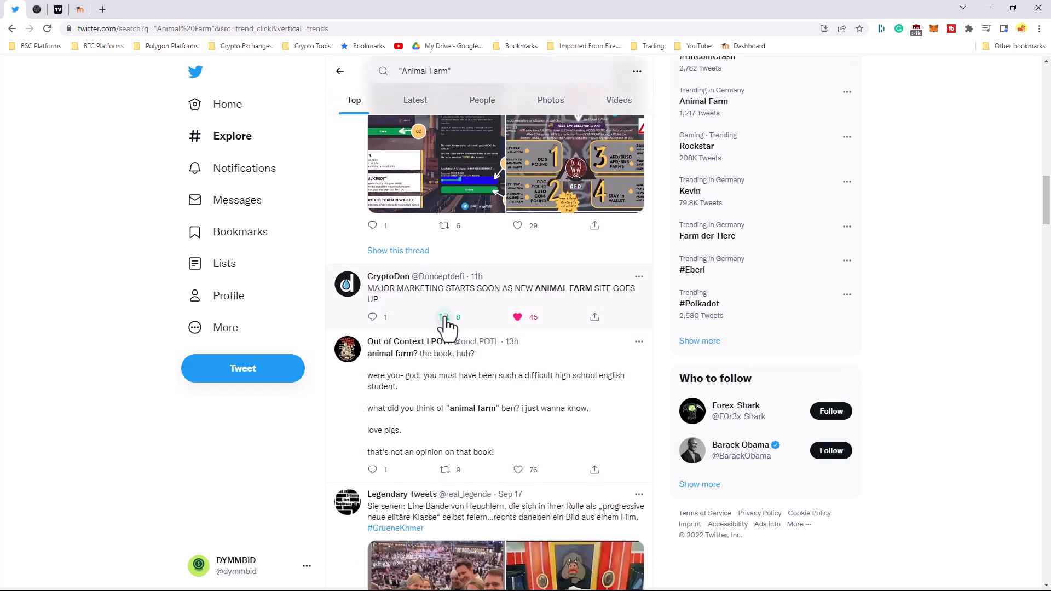
click(444, 317)
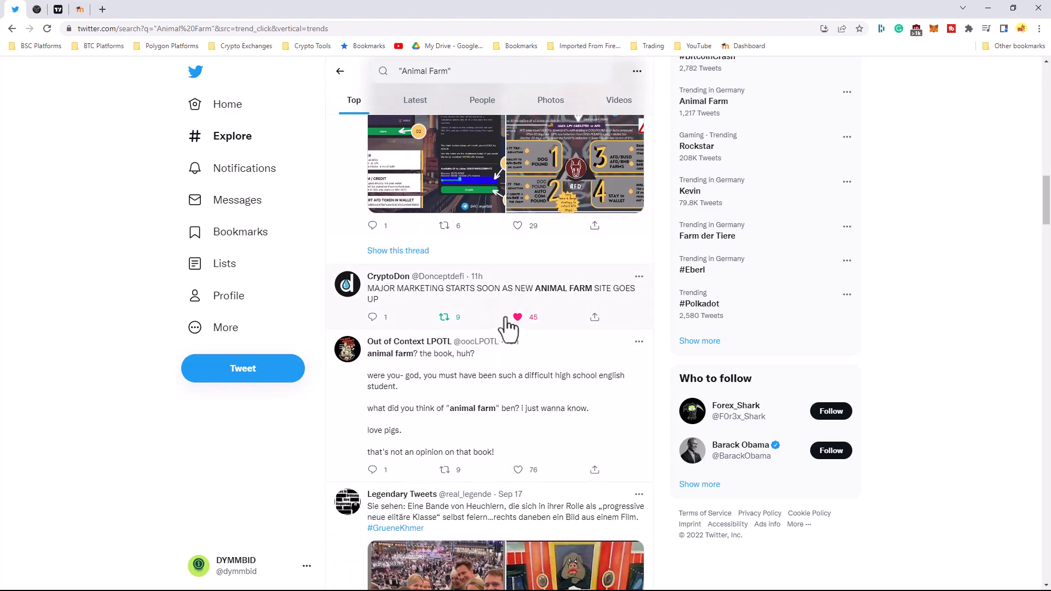
scroll(down, 3)
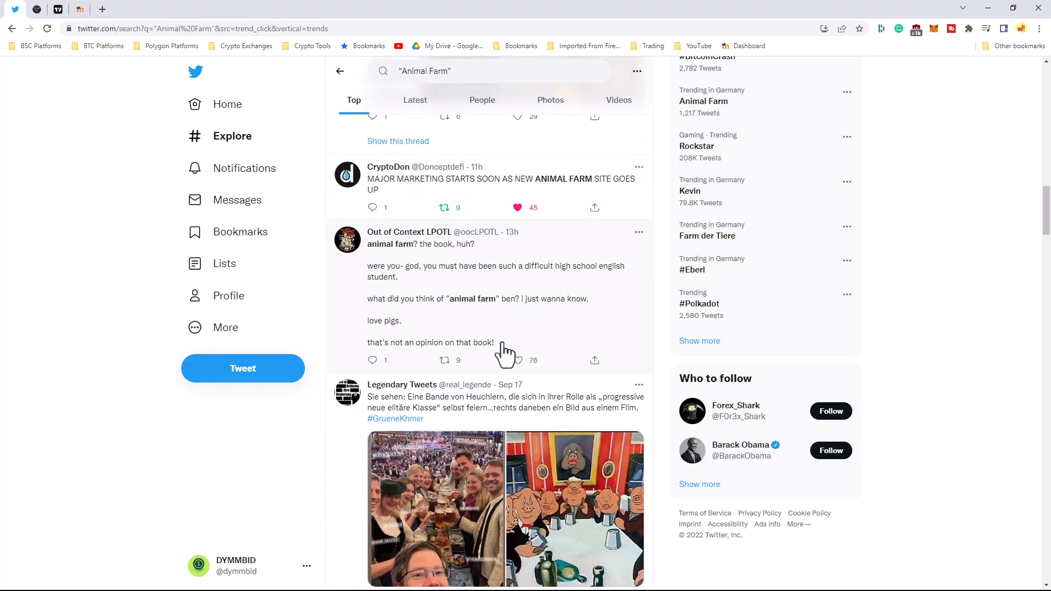
scroll(down, 3)
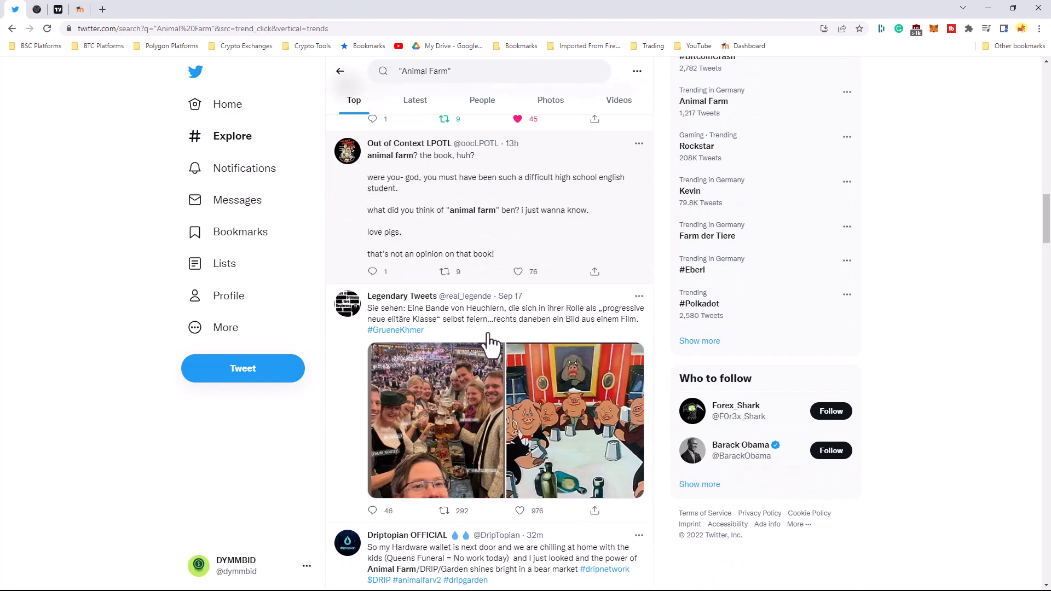
- Like Driptopian OFFICIAL's DRIP Garden and Animal Farm tweet (14 likes) and start retweeting it
scroll(down, 3)
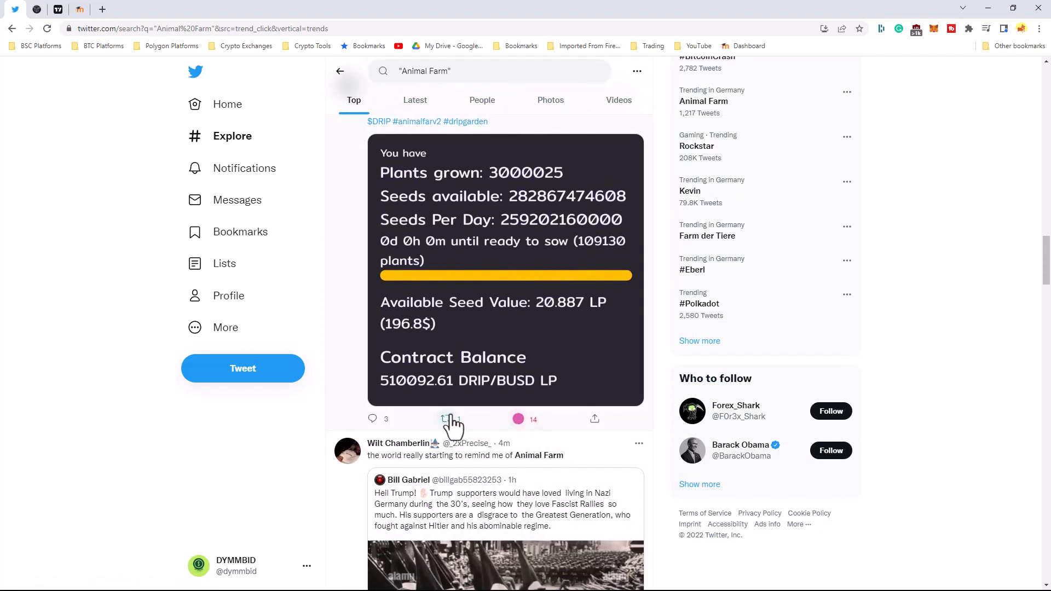
click(445, 418)
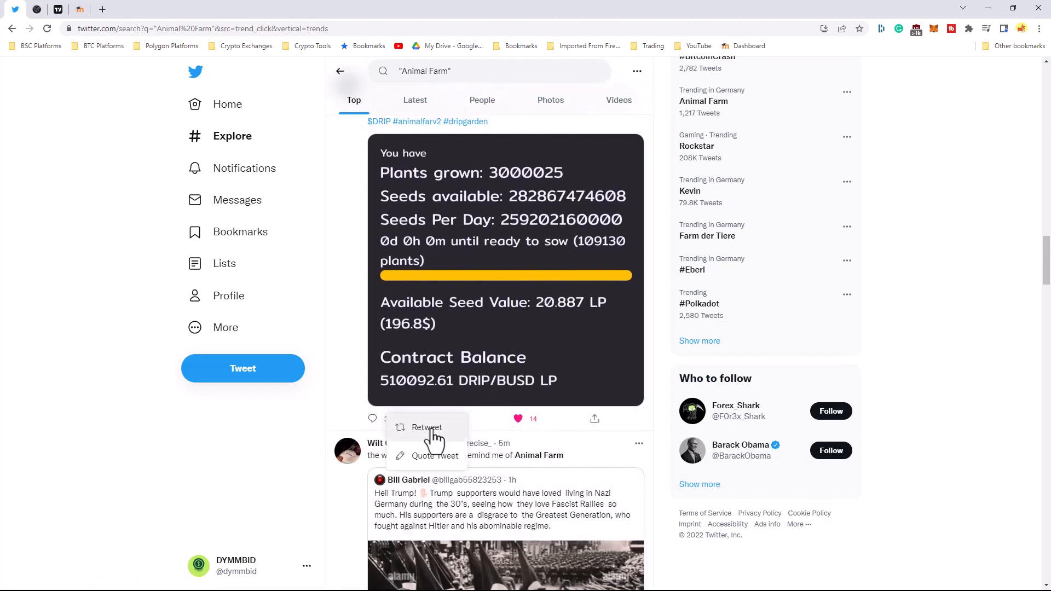
scroll(down, 3)
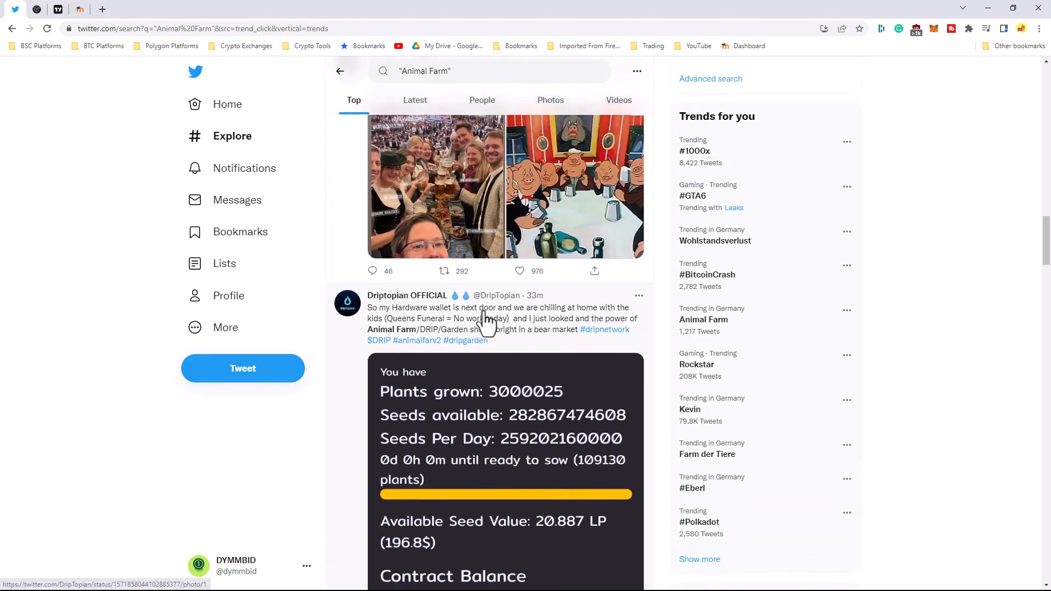
mouse_move(637, 328)
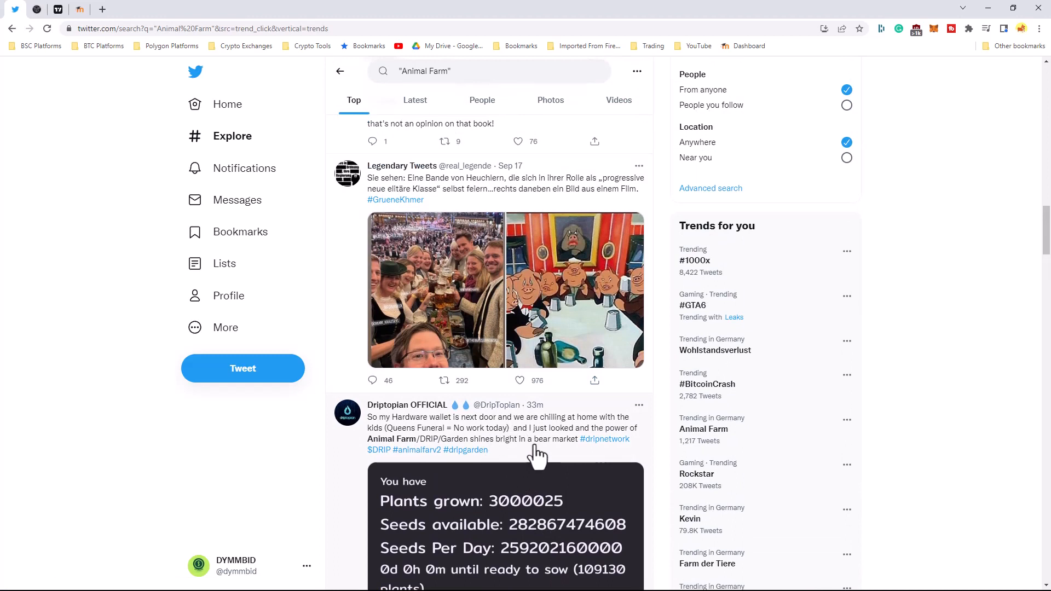
mouse_move(502, 380)
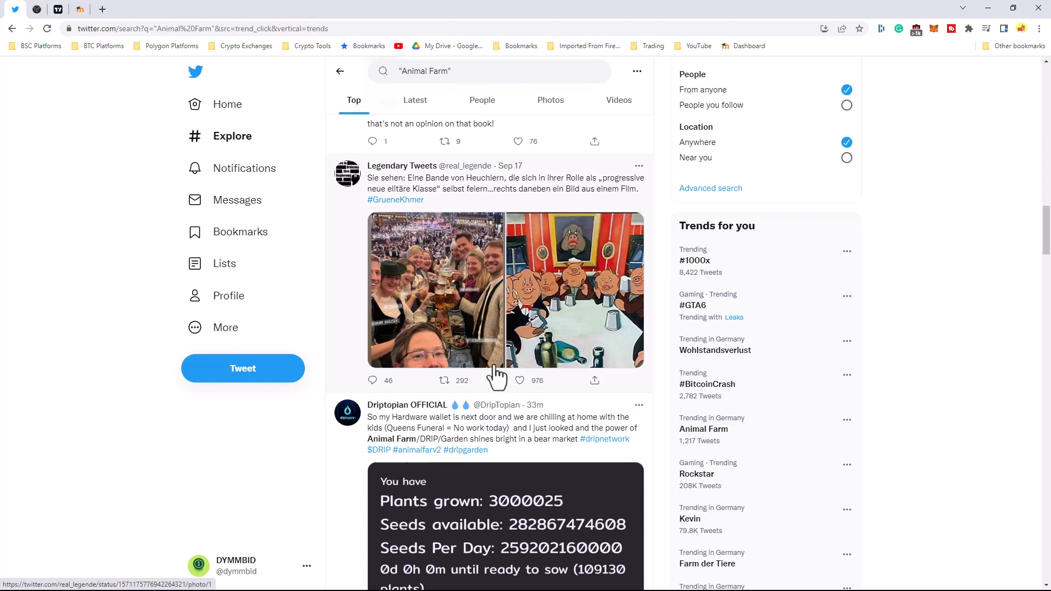
mouse_move(342, 140)
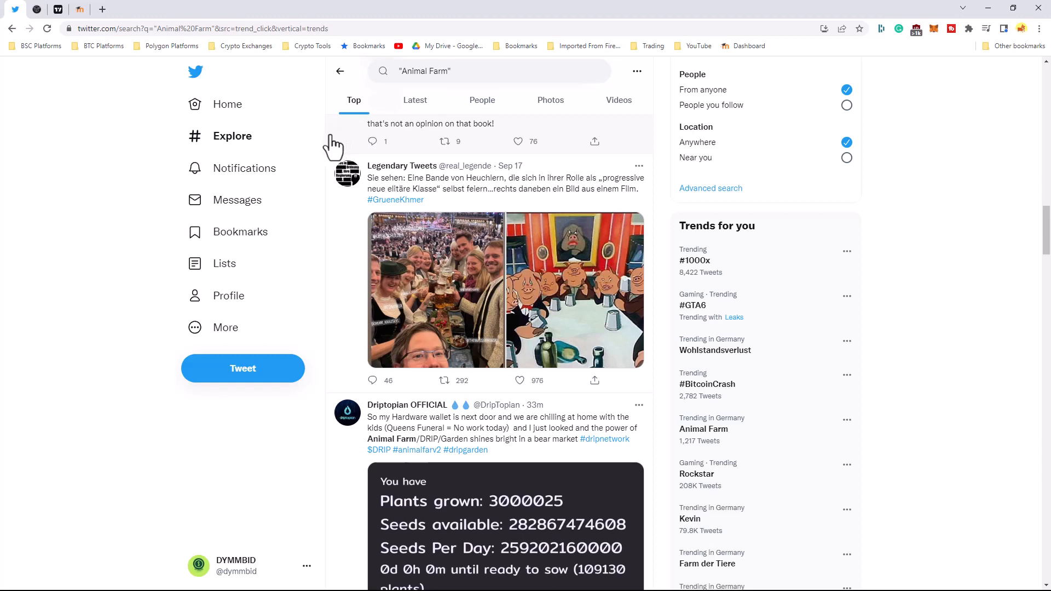
mouse_move(331, 149)
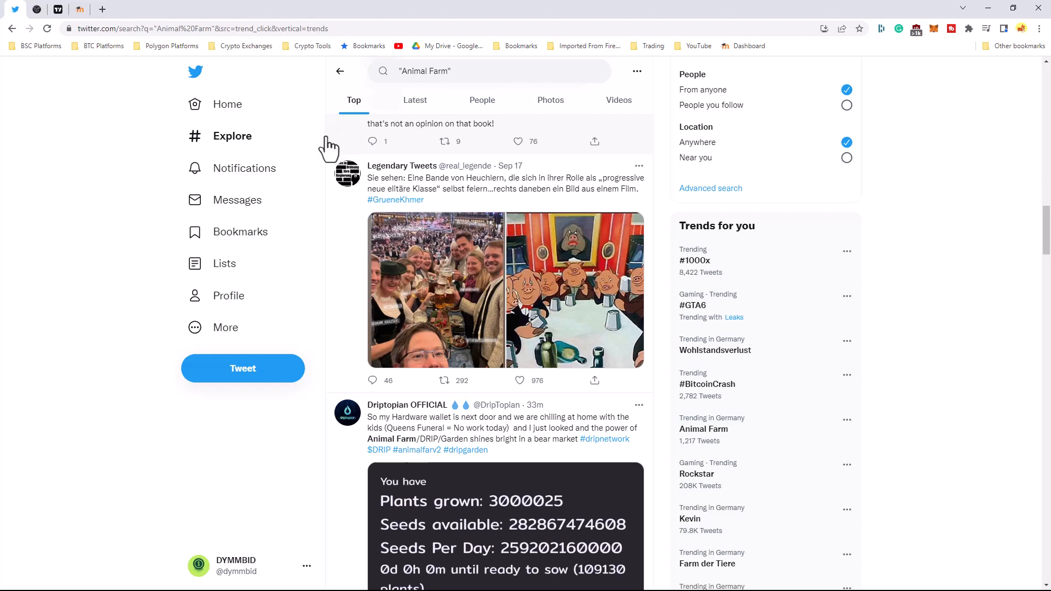